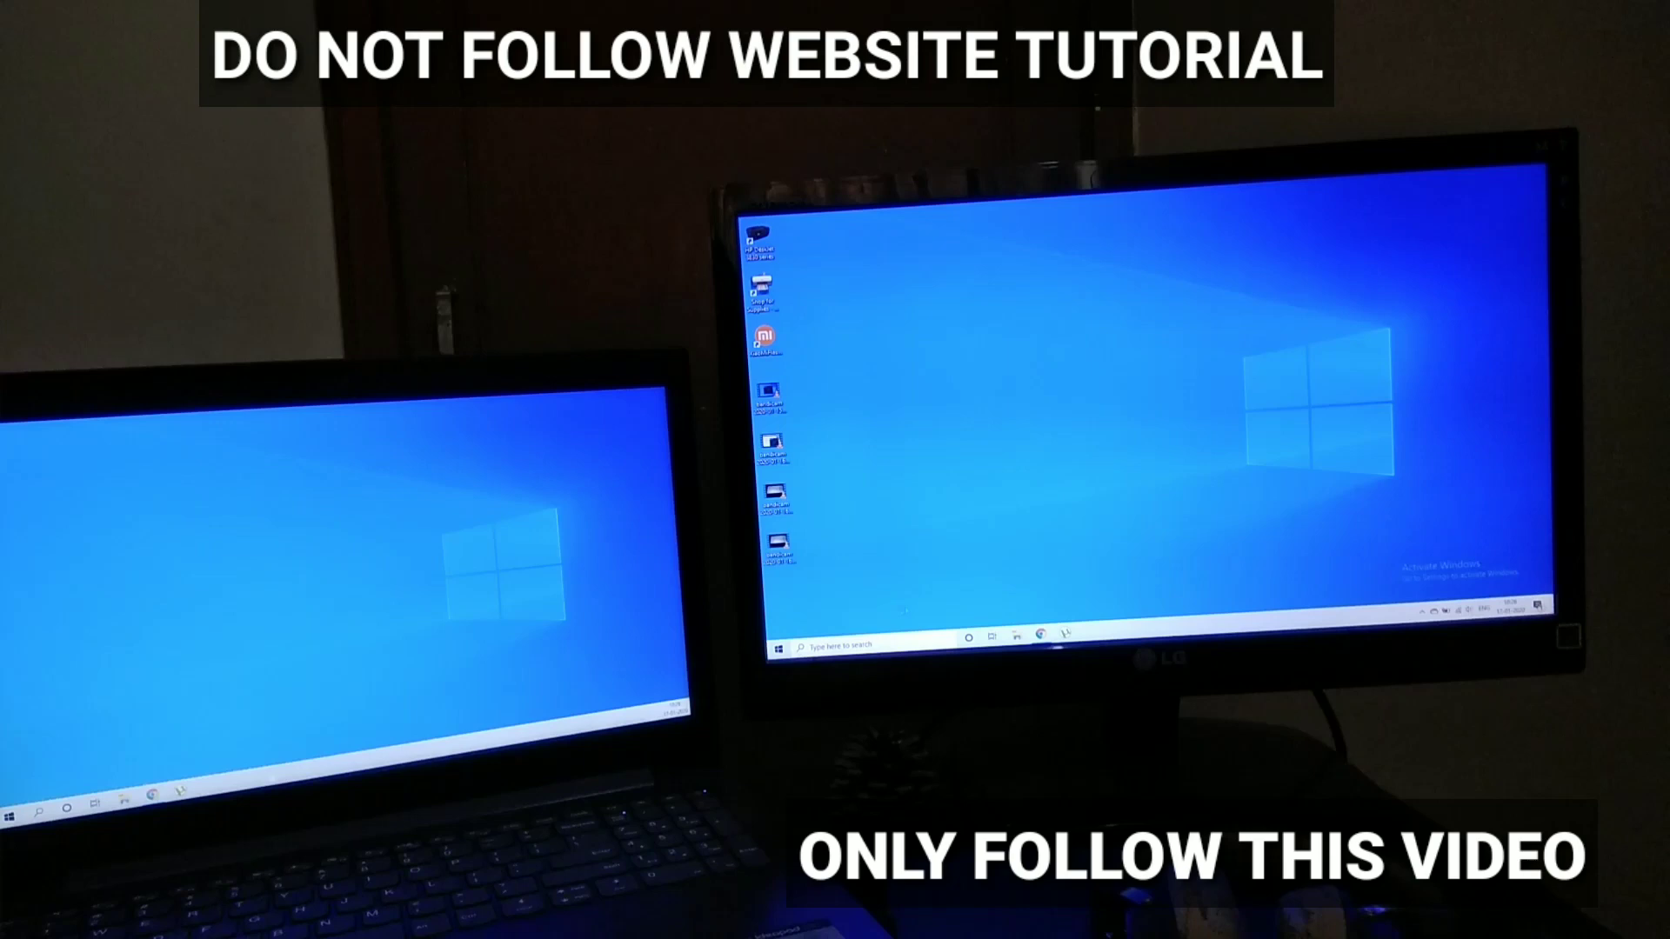
Open a command window in Downloads\minimal_adb_fastboot_1.4.3_portable using cmd-here
click(784, 650)
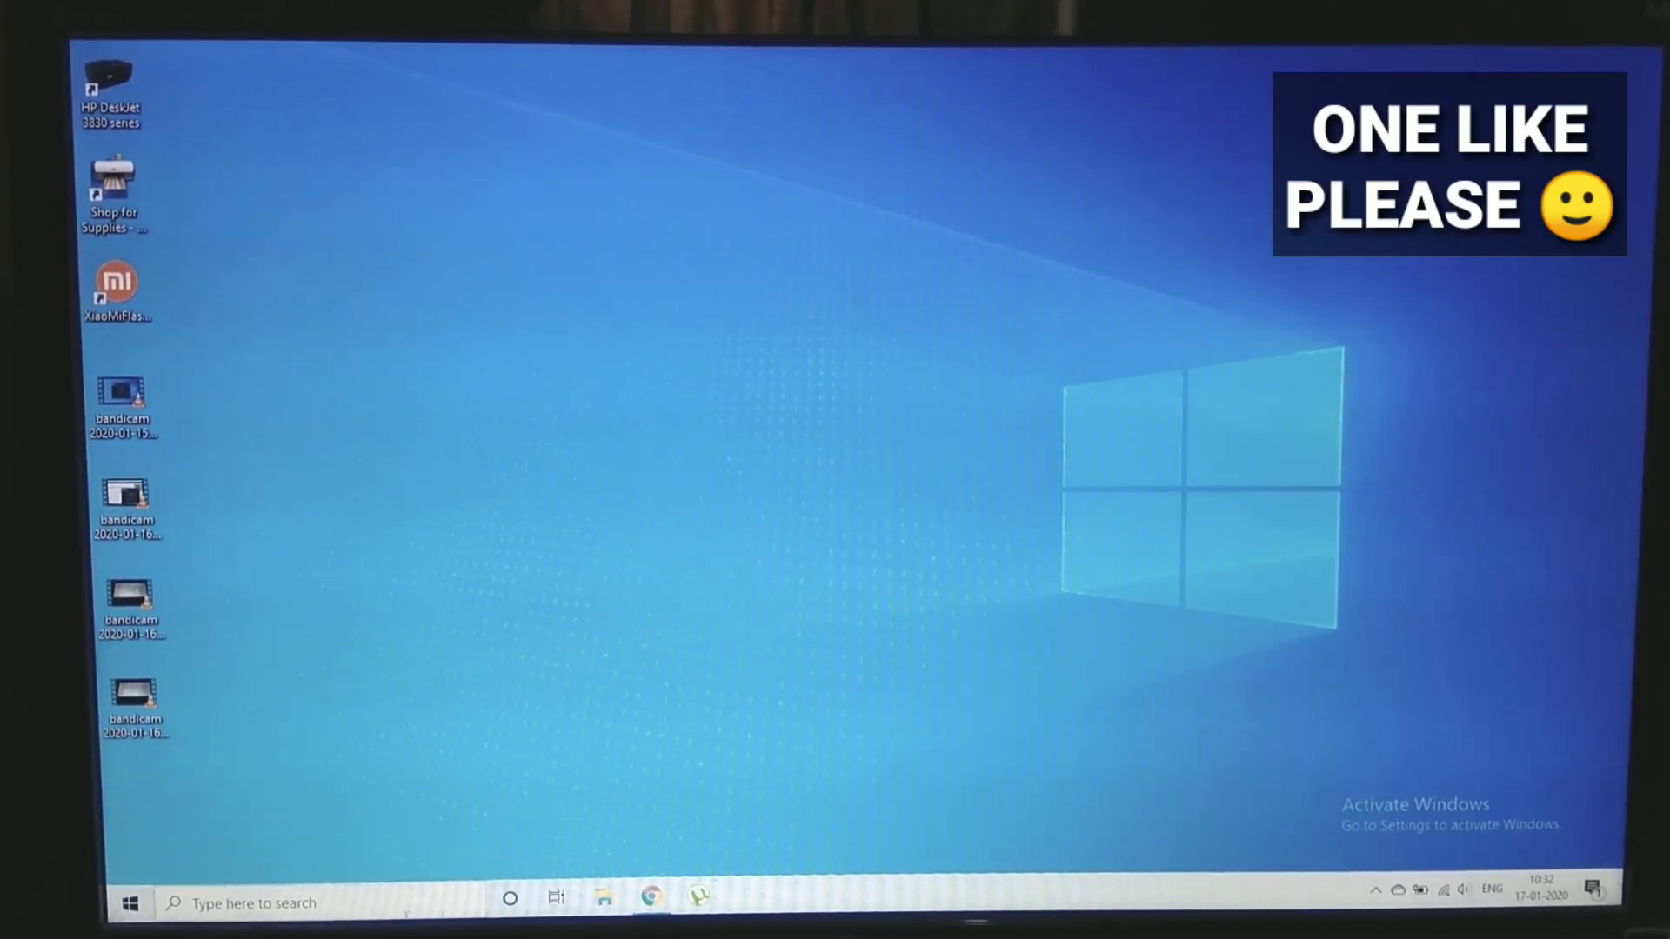
click(605, 902)
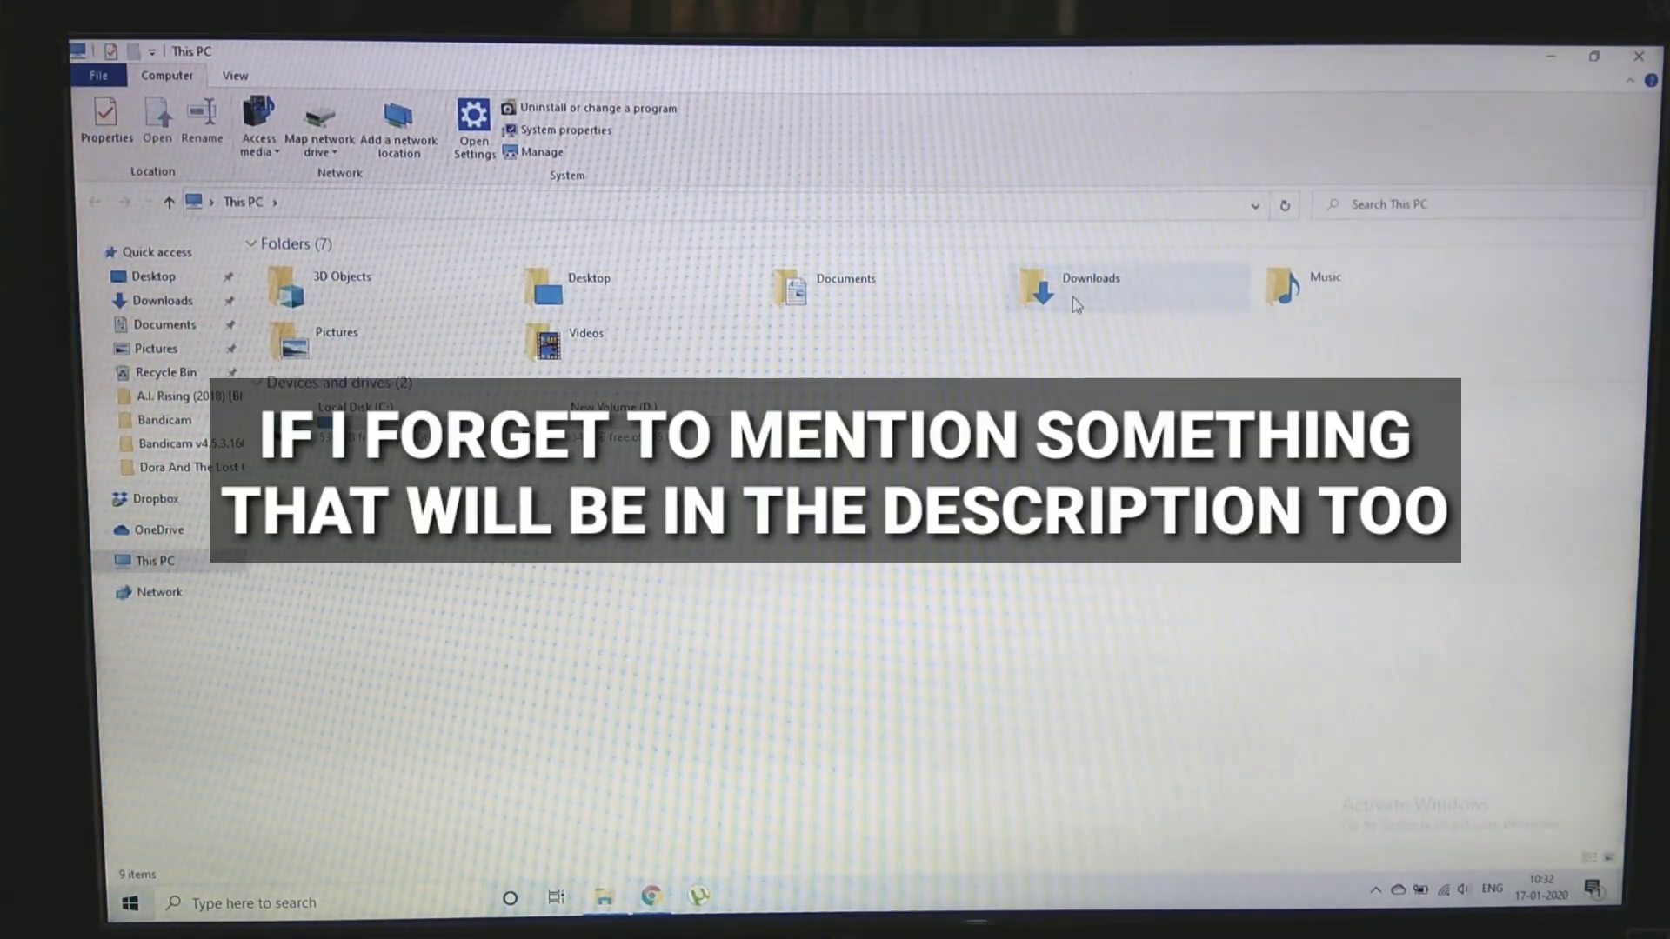
double_click(1090, 288)
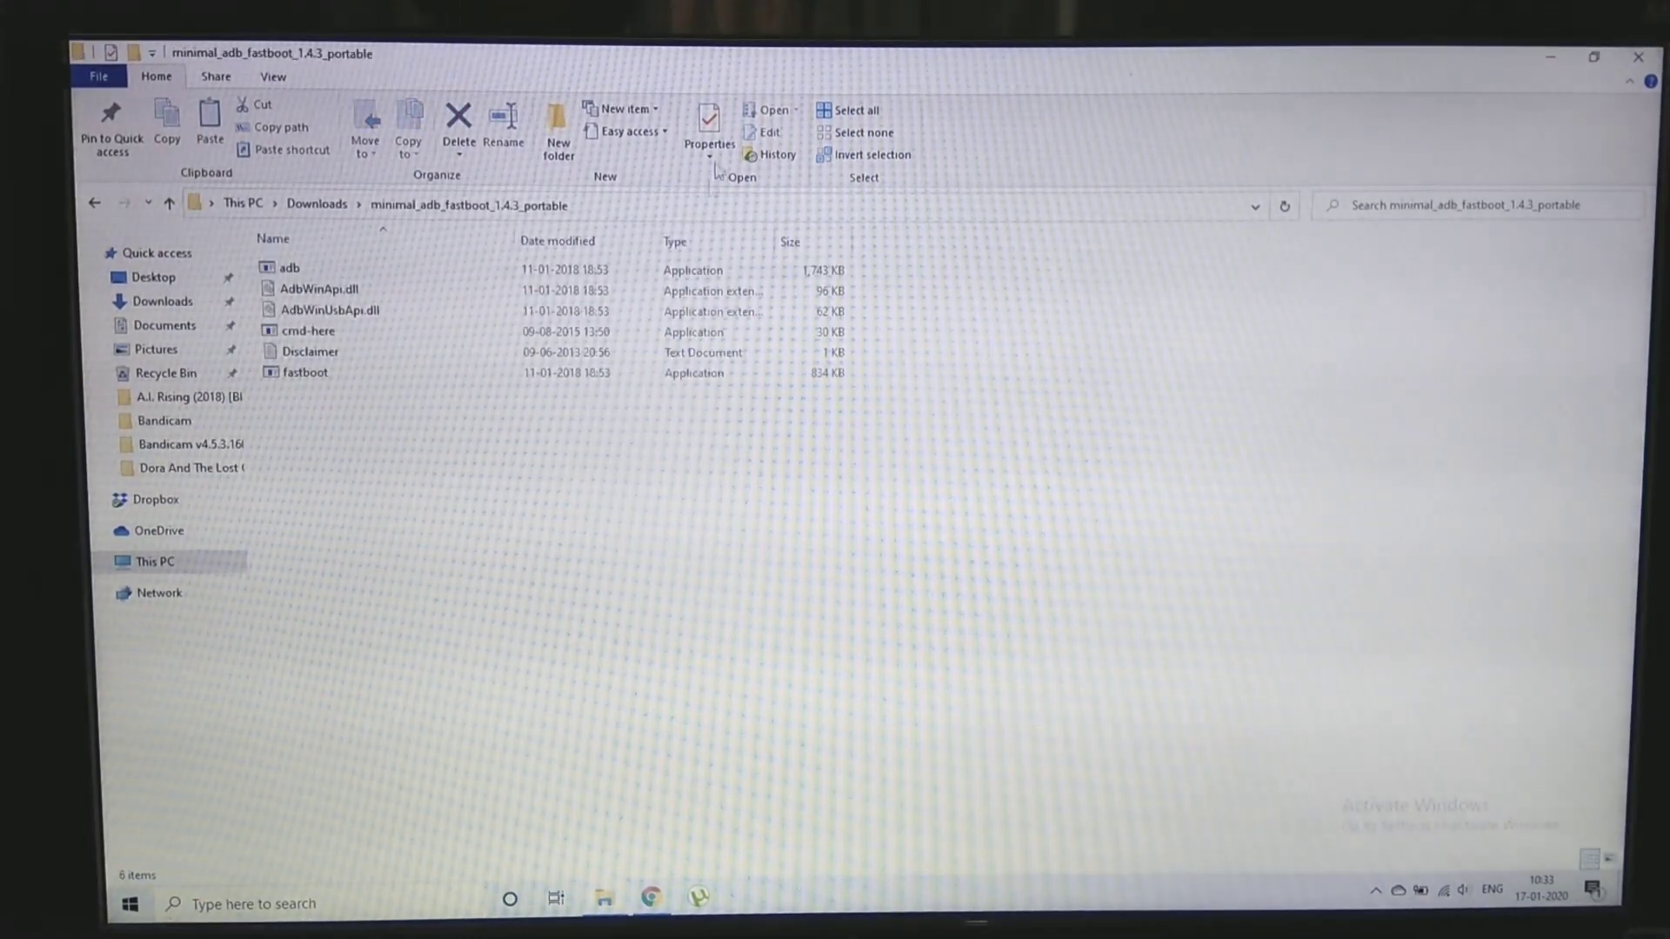
mouse_move(495, 266)
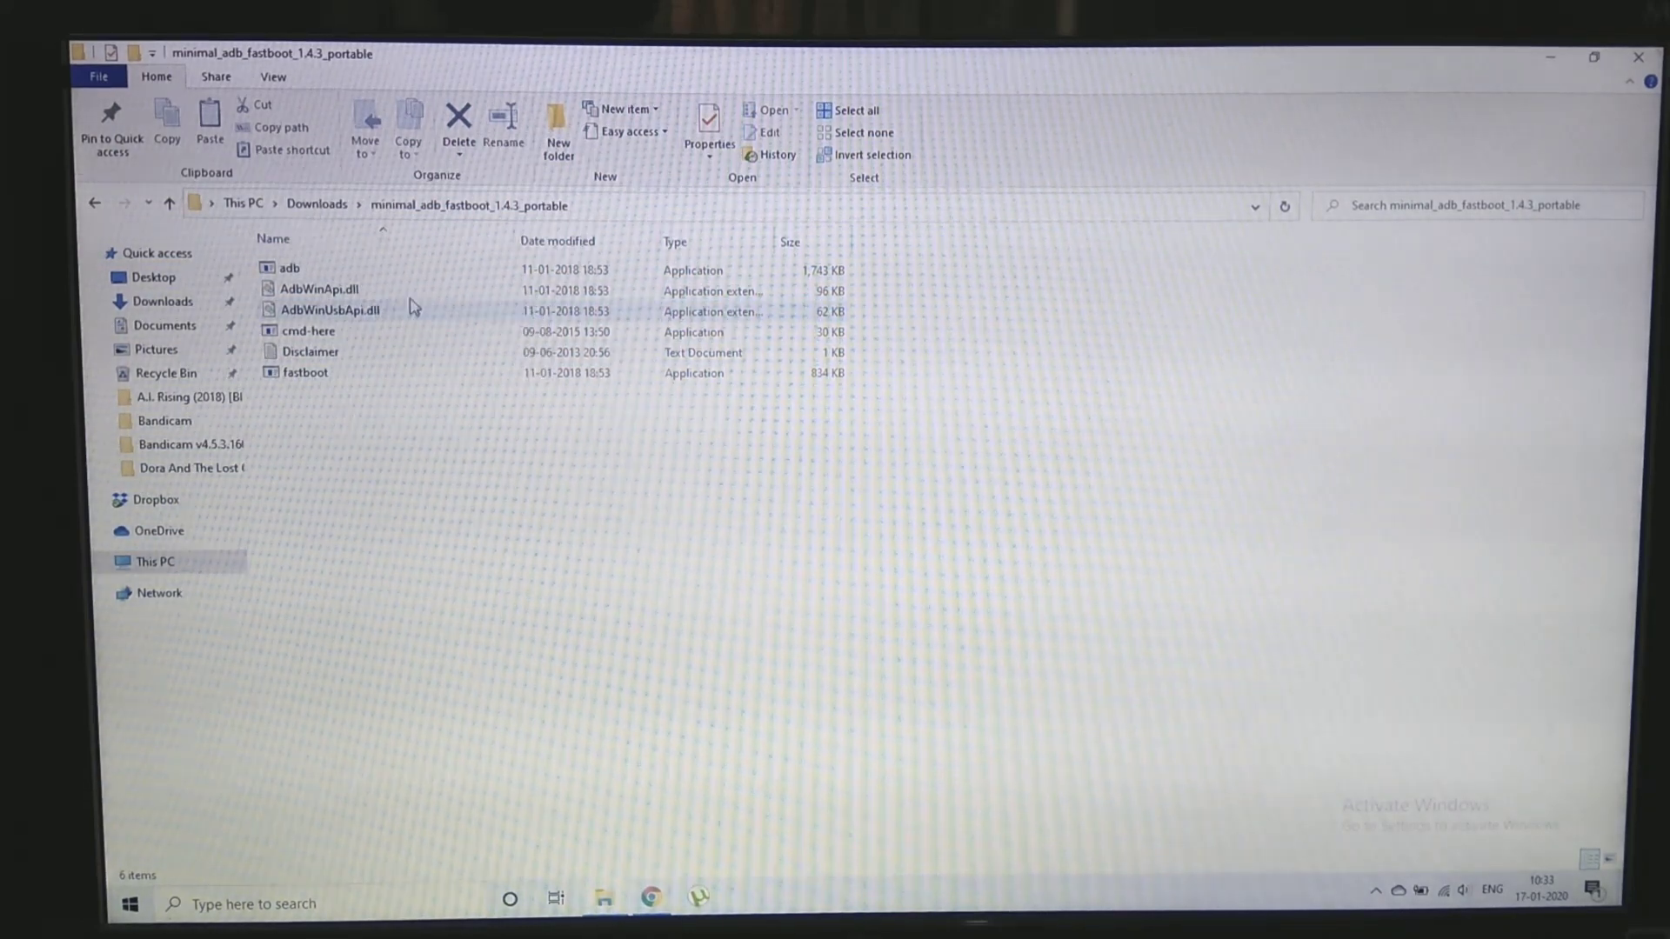
mouse_move(423, 323)
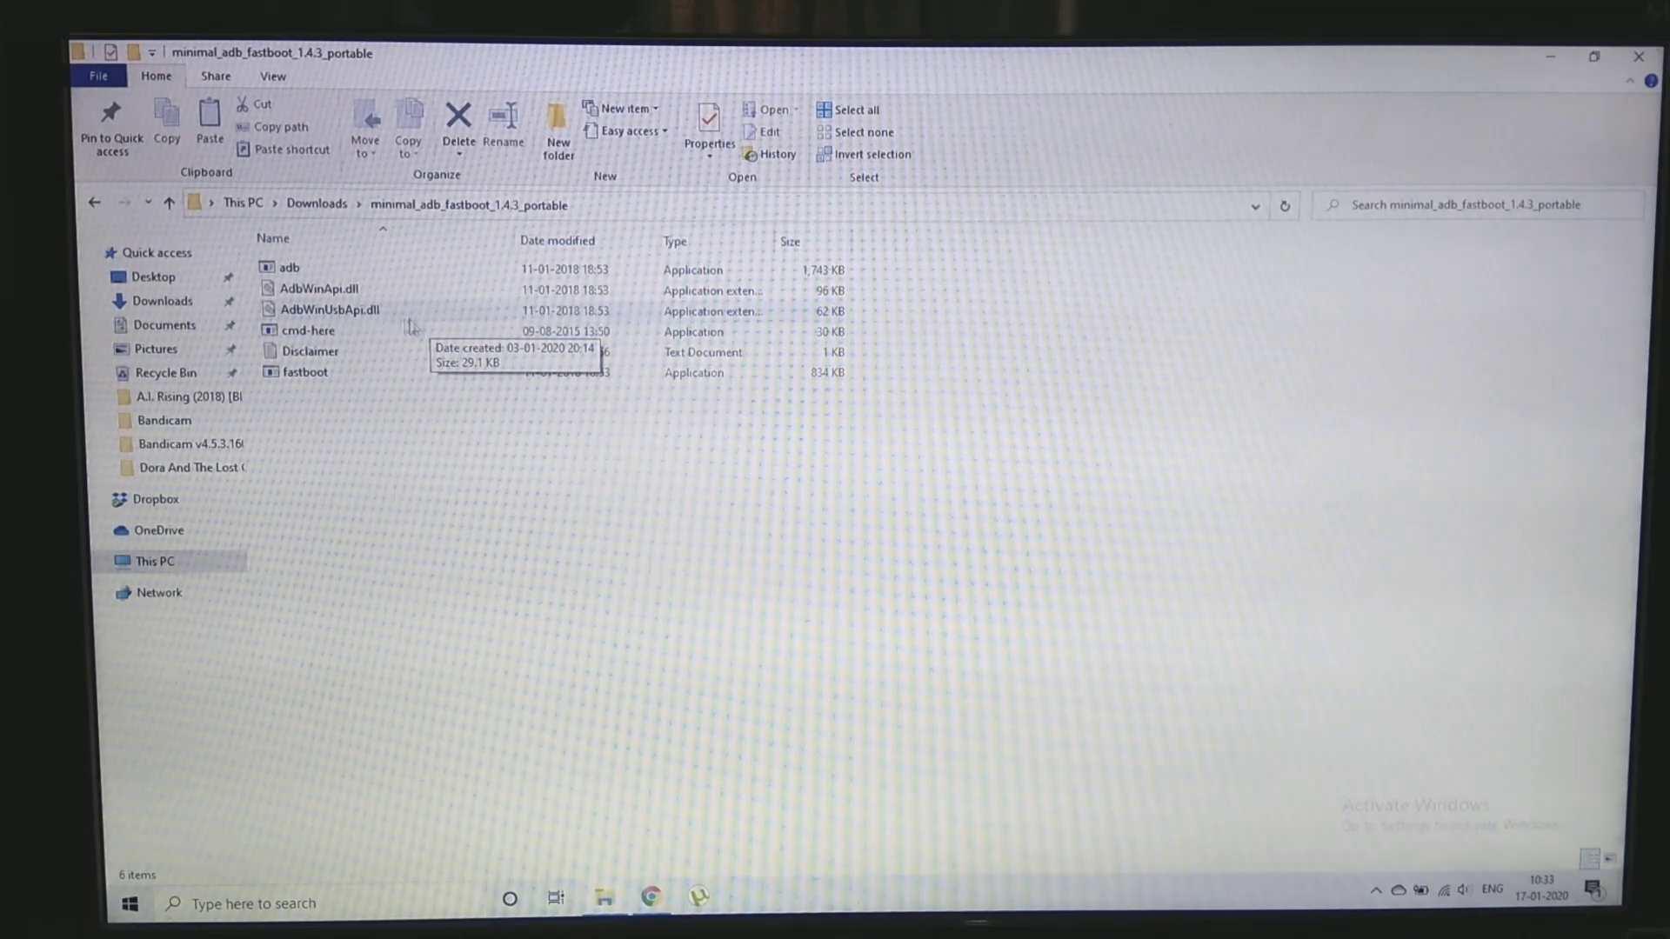
double_click(308, 330)
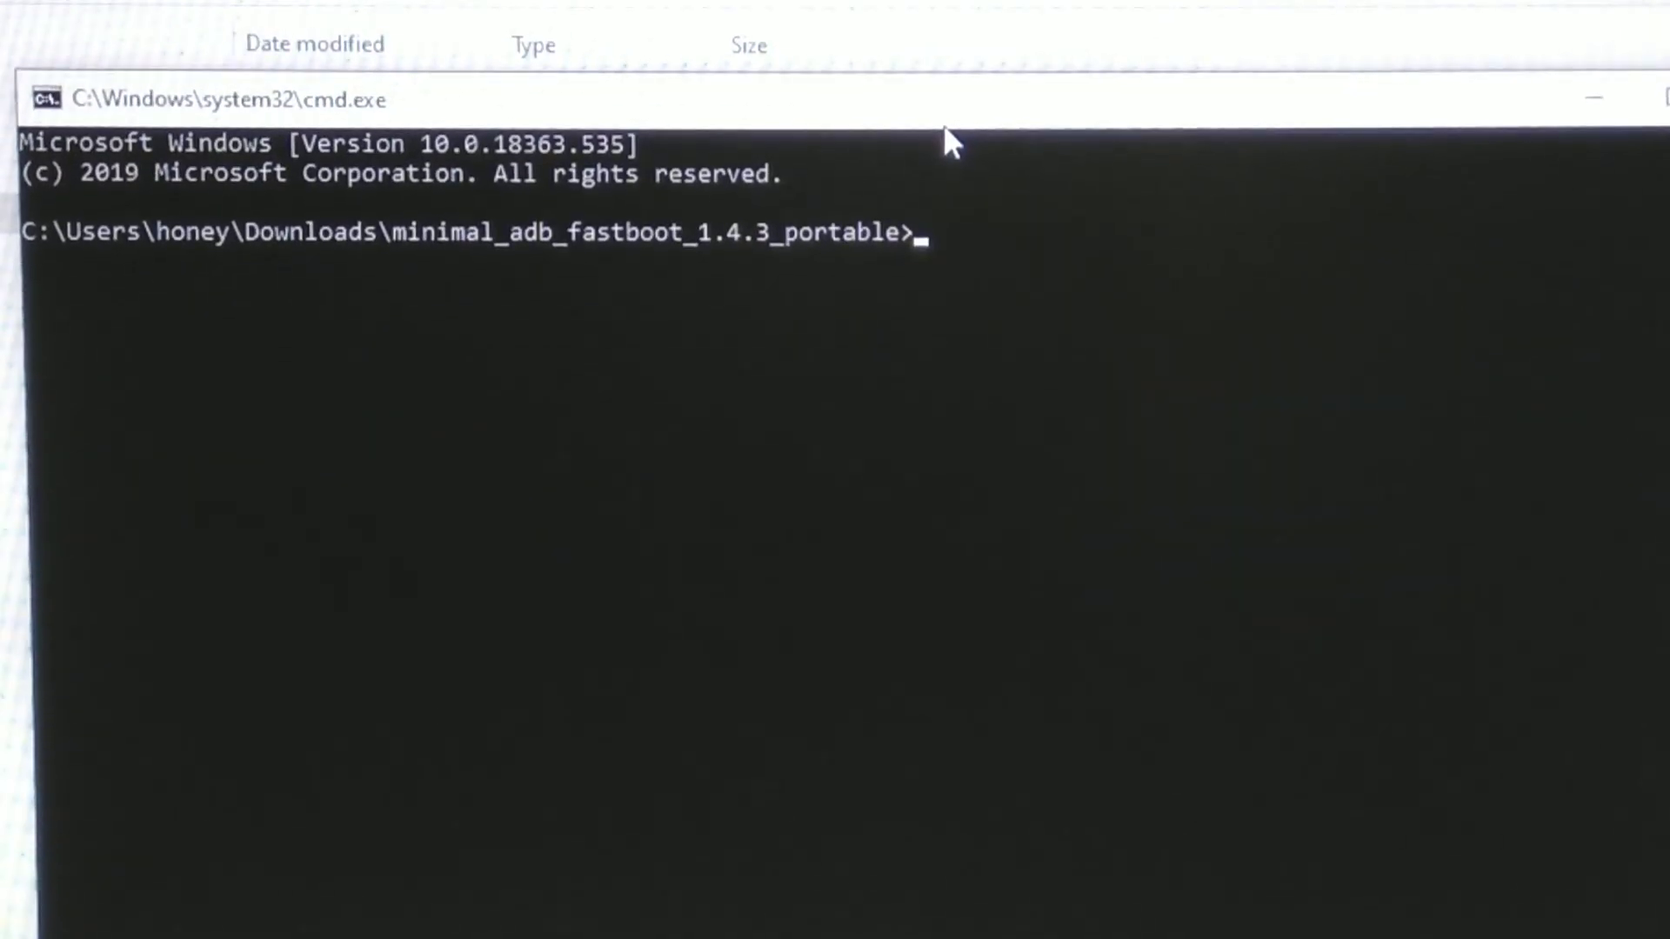
Type the partial command 'fastboot boot' at the adb folder prompt
text(fast)
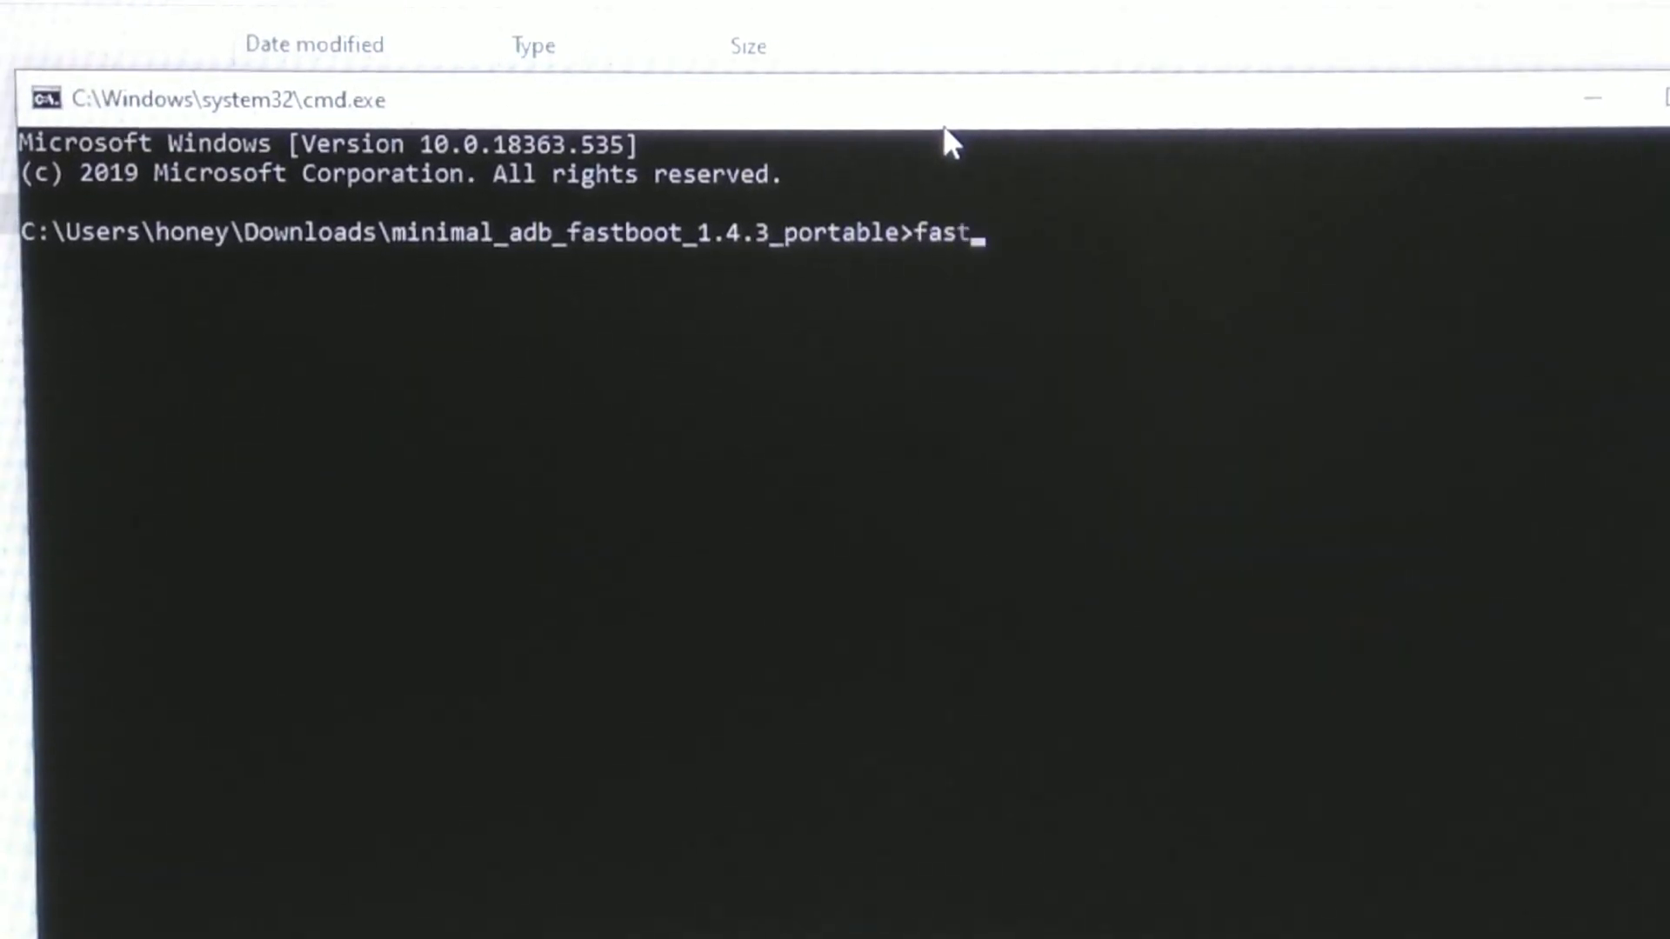
text(boo)
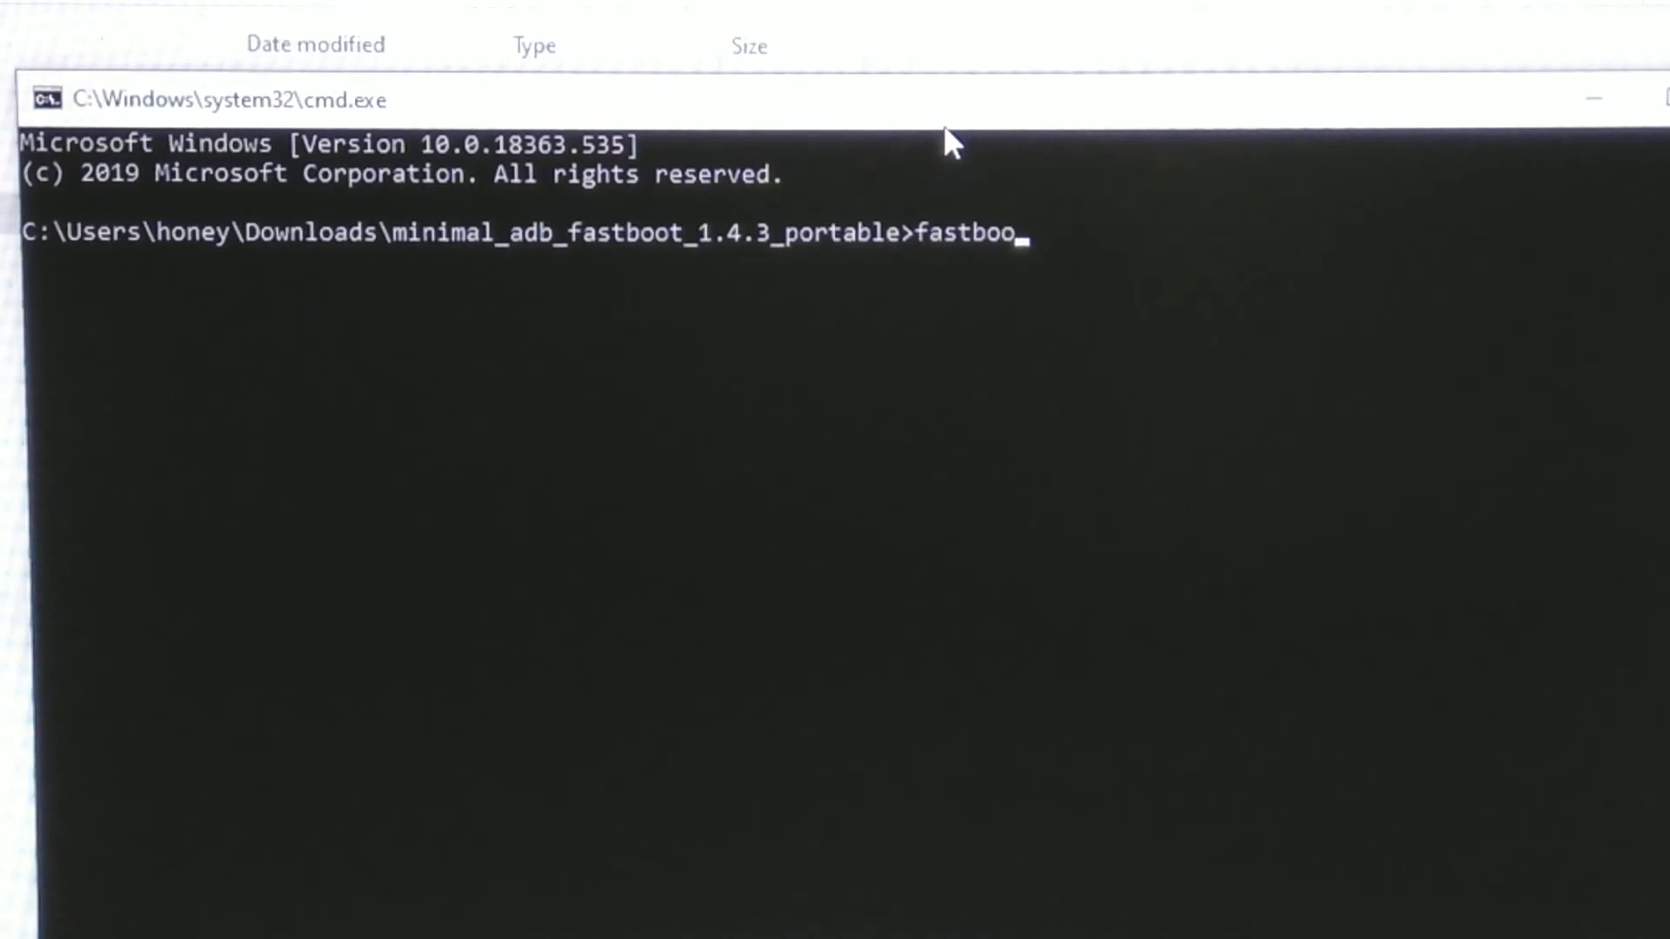
text(t b)
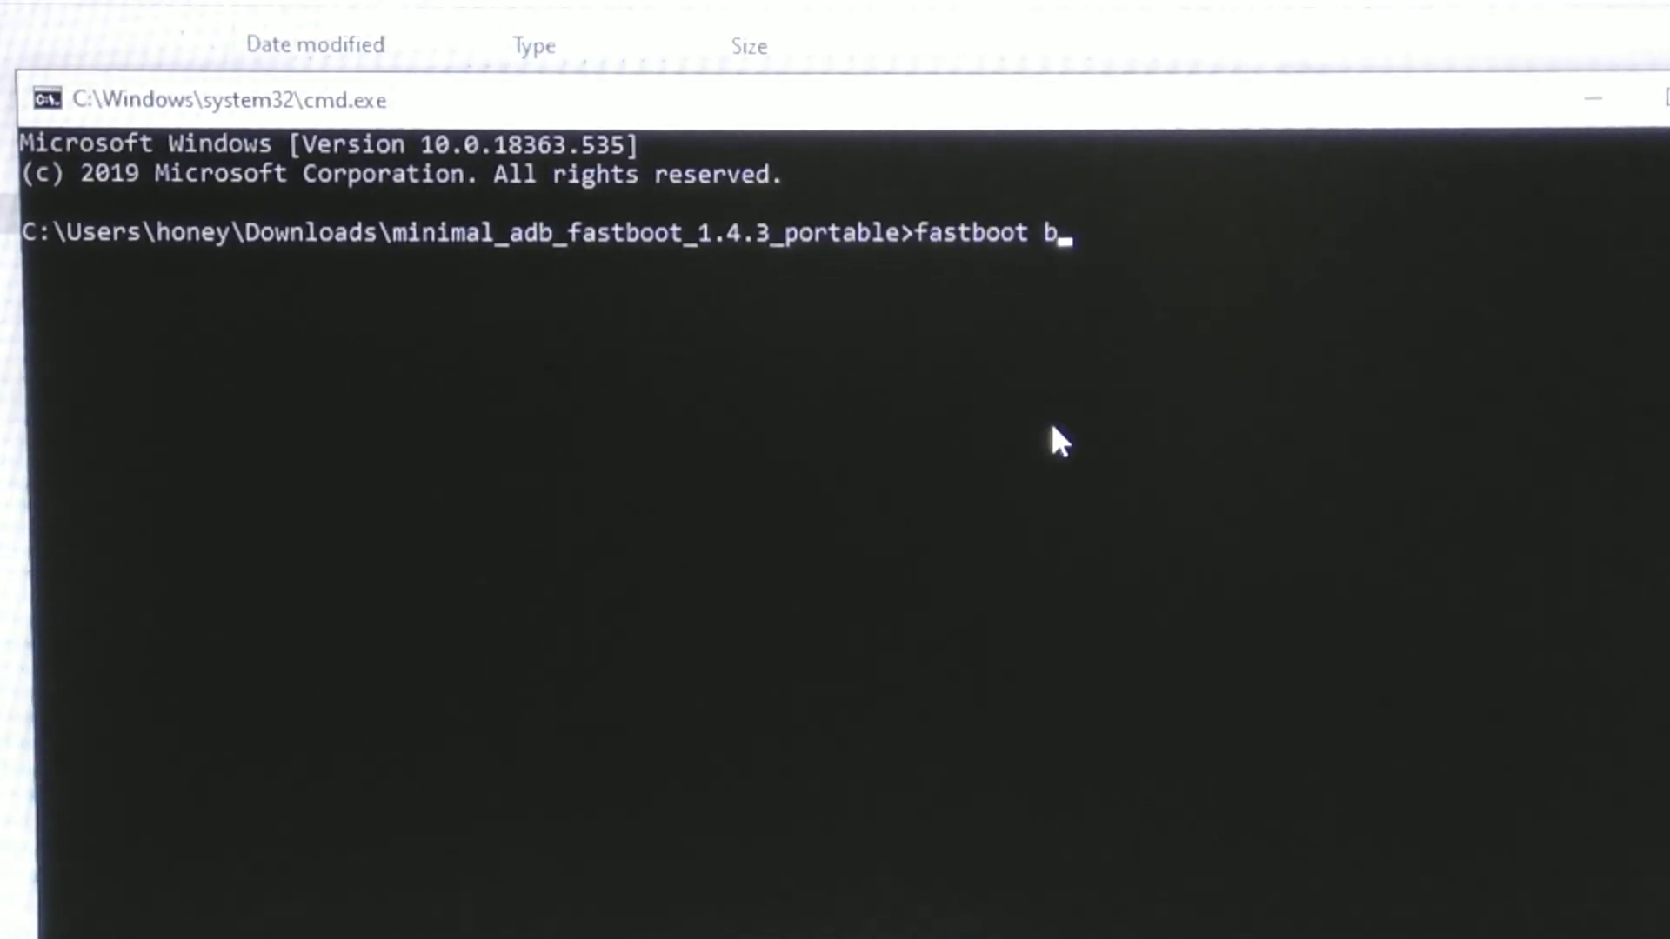
text(oot)
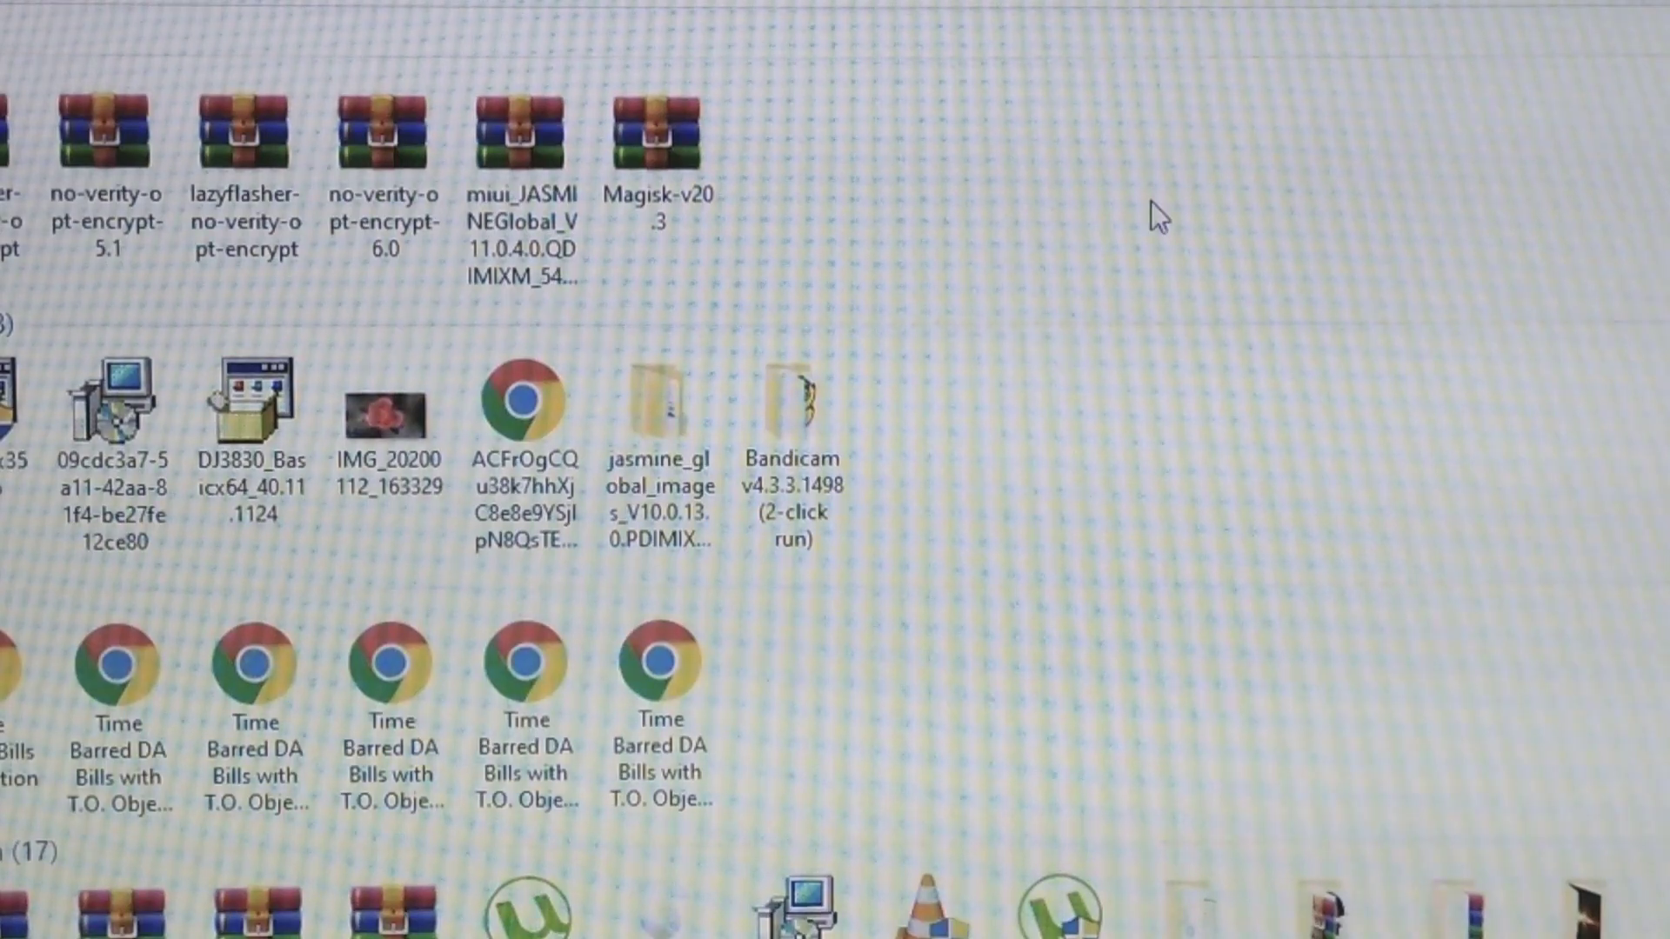
mouse_move(1113, 112)
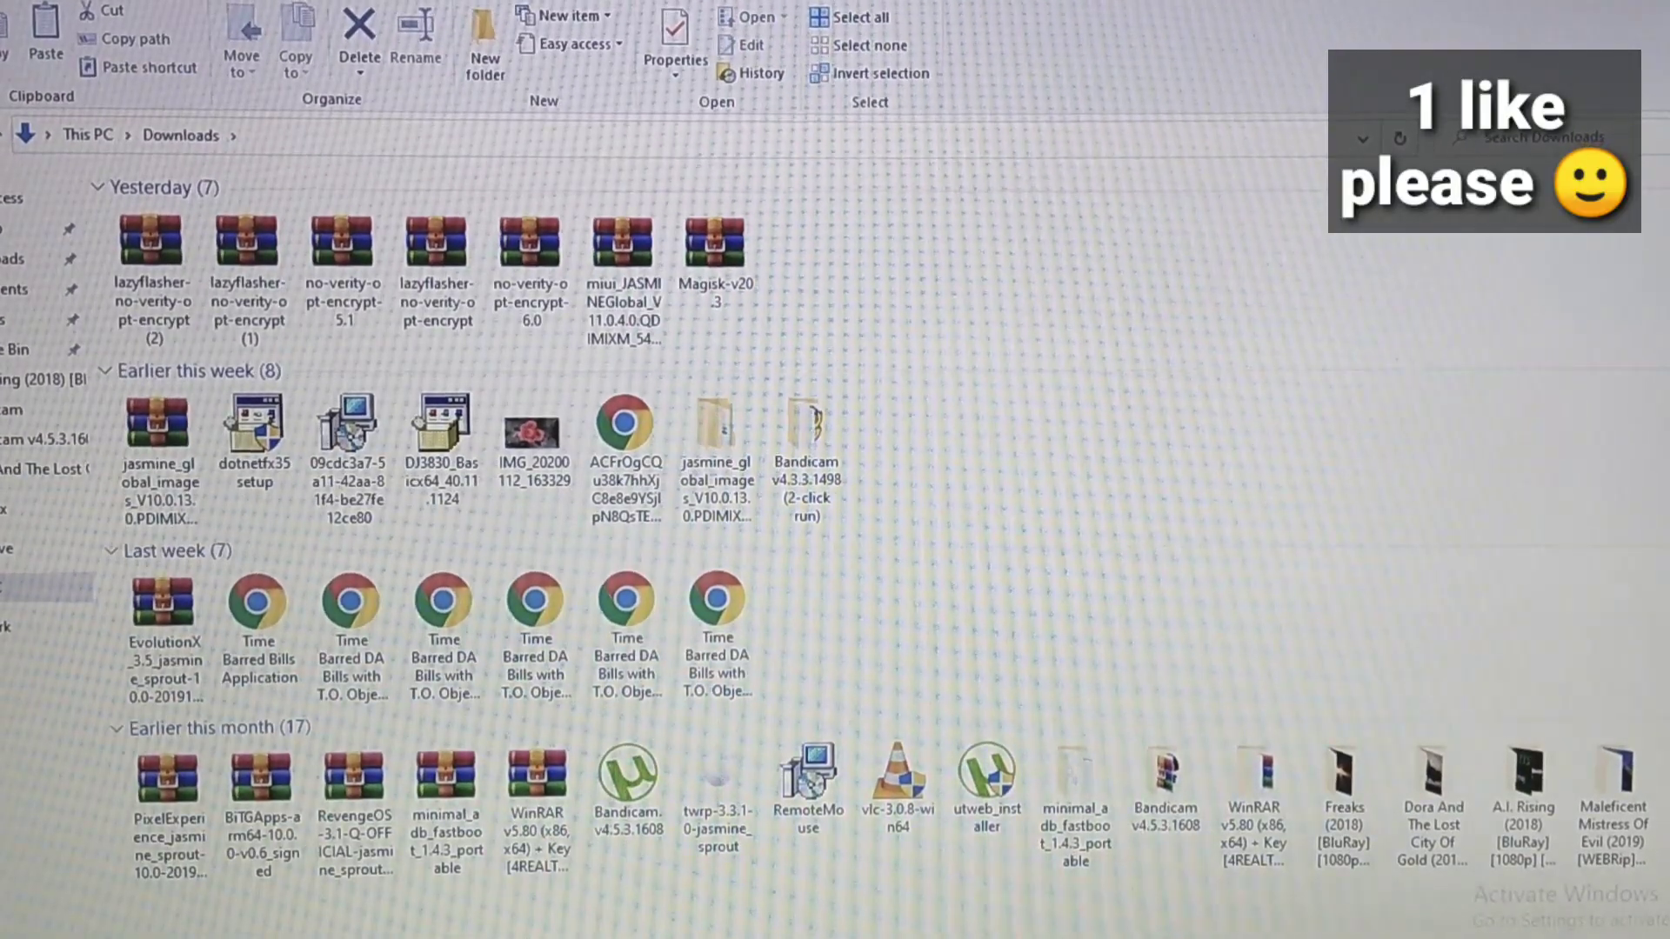
mouse_move(703, 751)
text(fastboot boot C:\Users\honey\Downloads\twrp-3.3.1-0-jasmine_sprout.img)
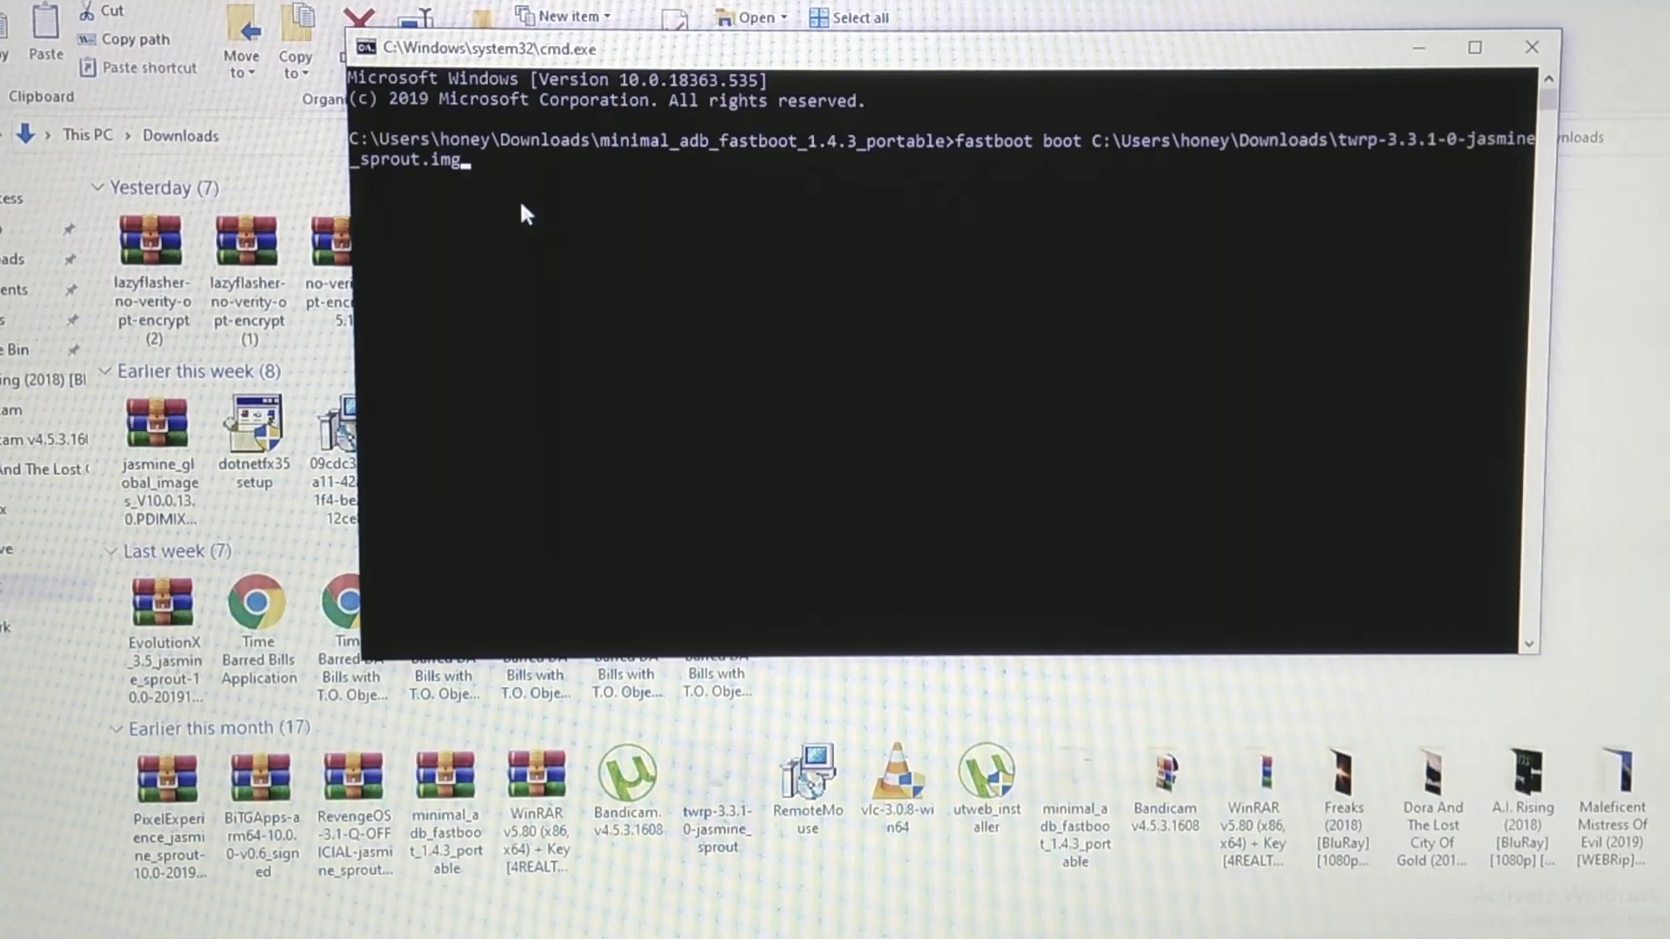
Run fastboot boot with twrp-3.3.1-0-jasmine_sprout.img to boot the phone into TWRP
key(enter)
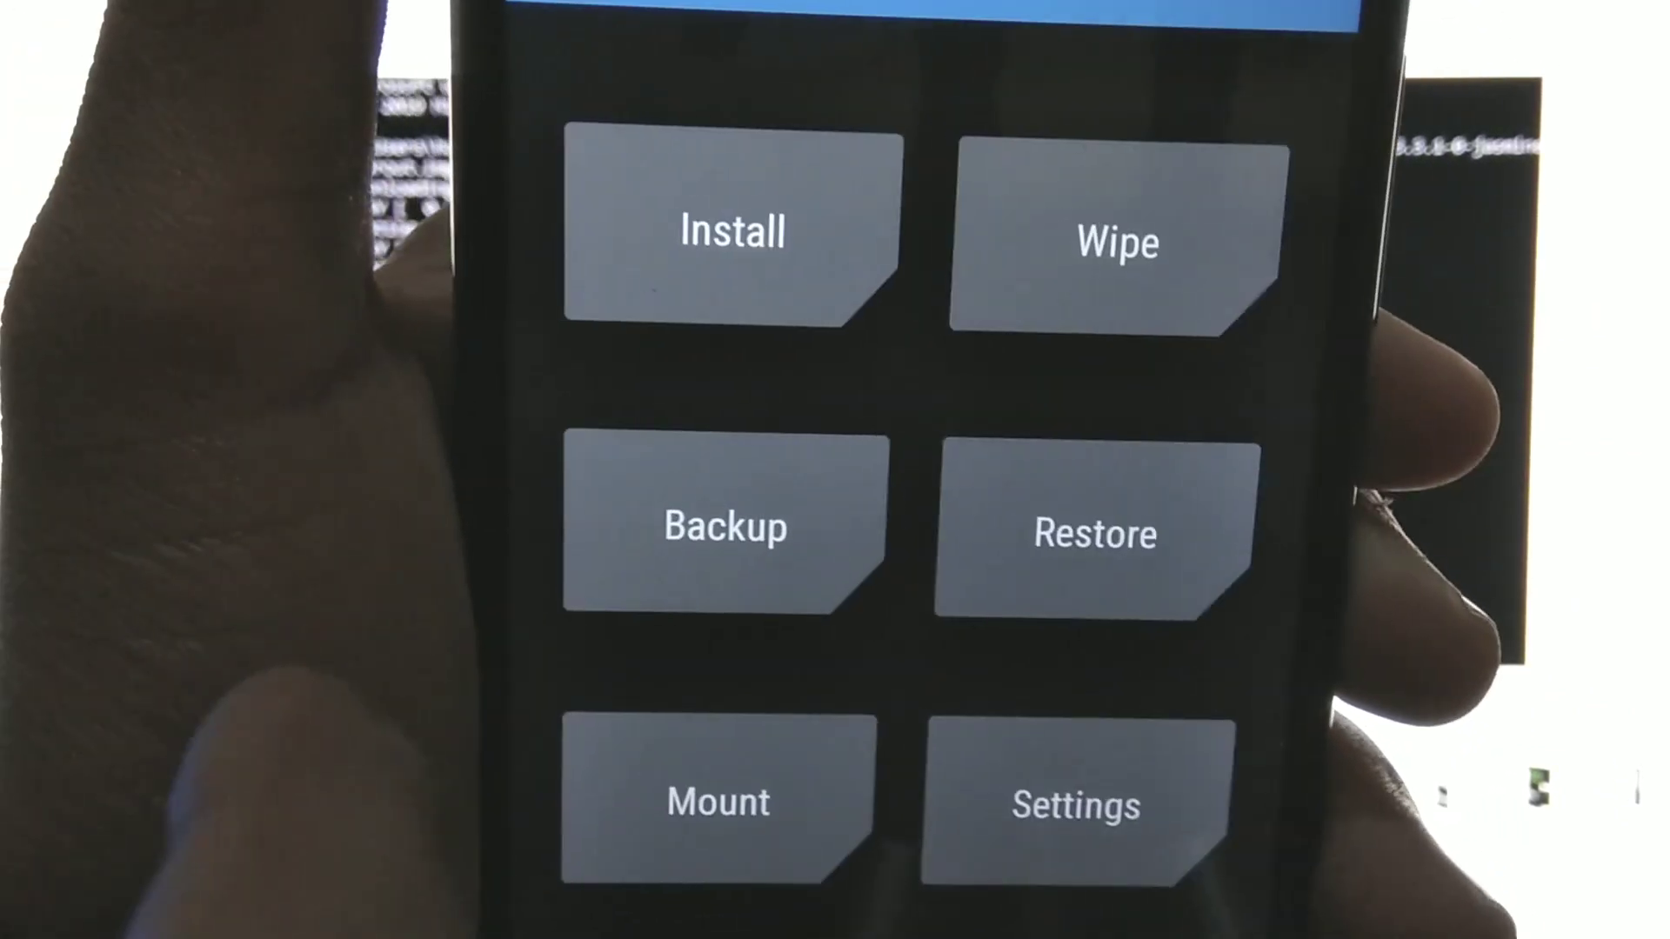
Format data under Wipe > Format Data, confirming with 'yes' to erase internal storage
click(1115, 243)
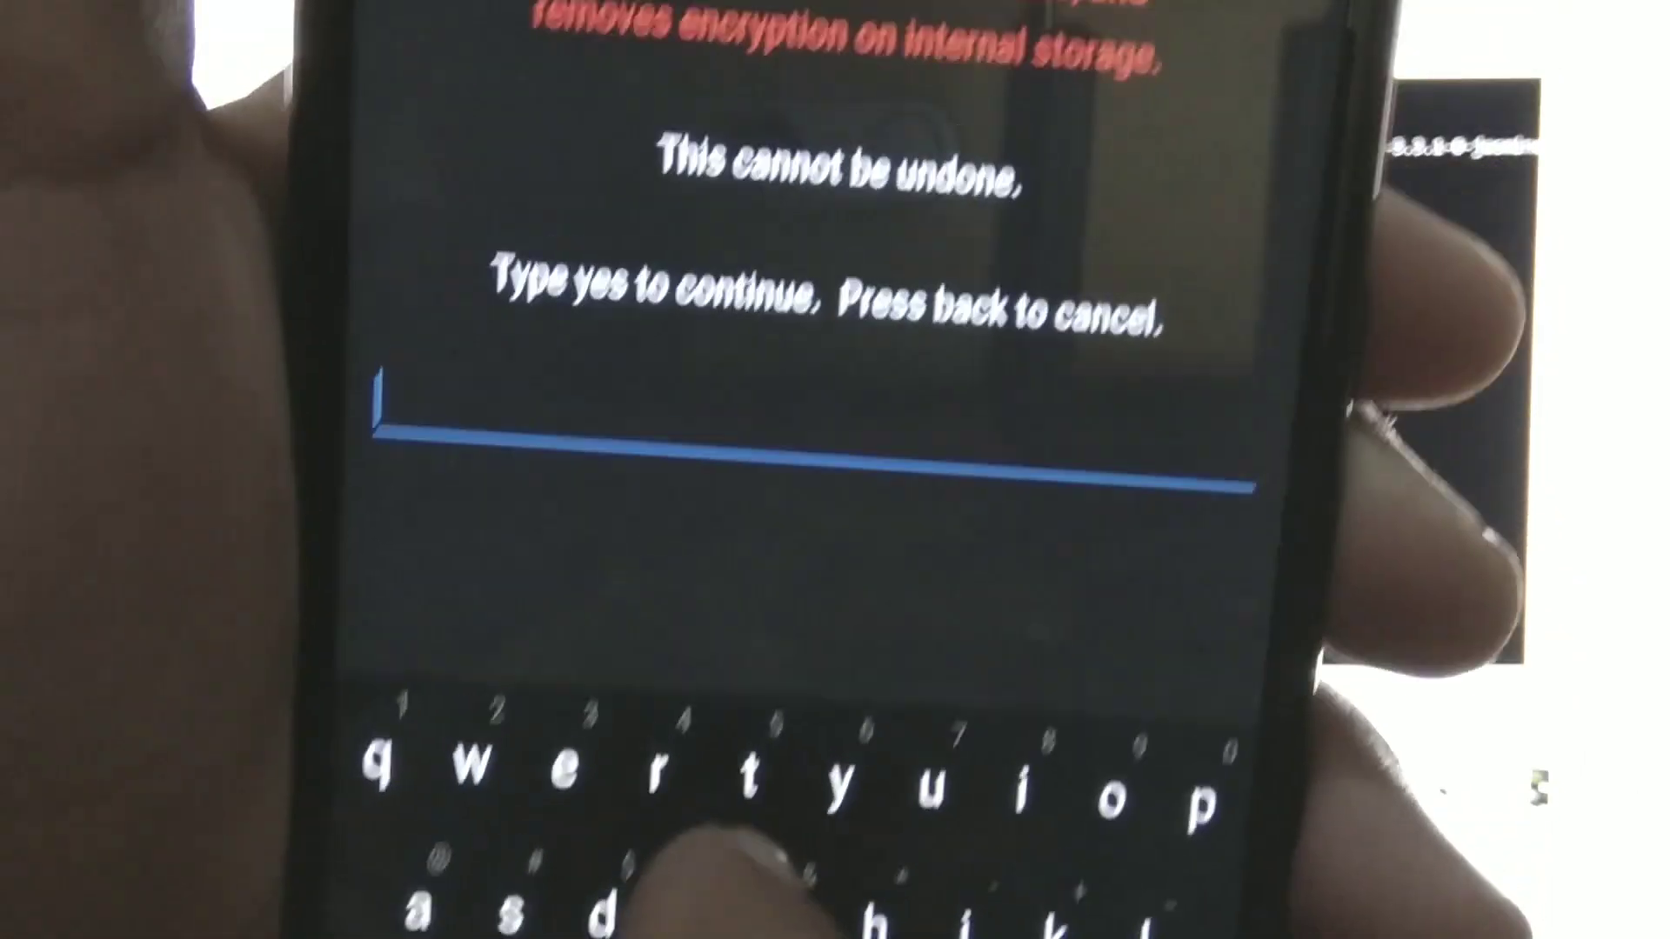
text(y)
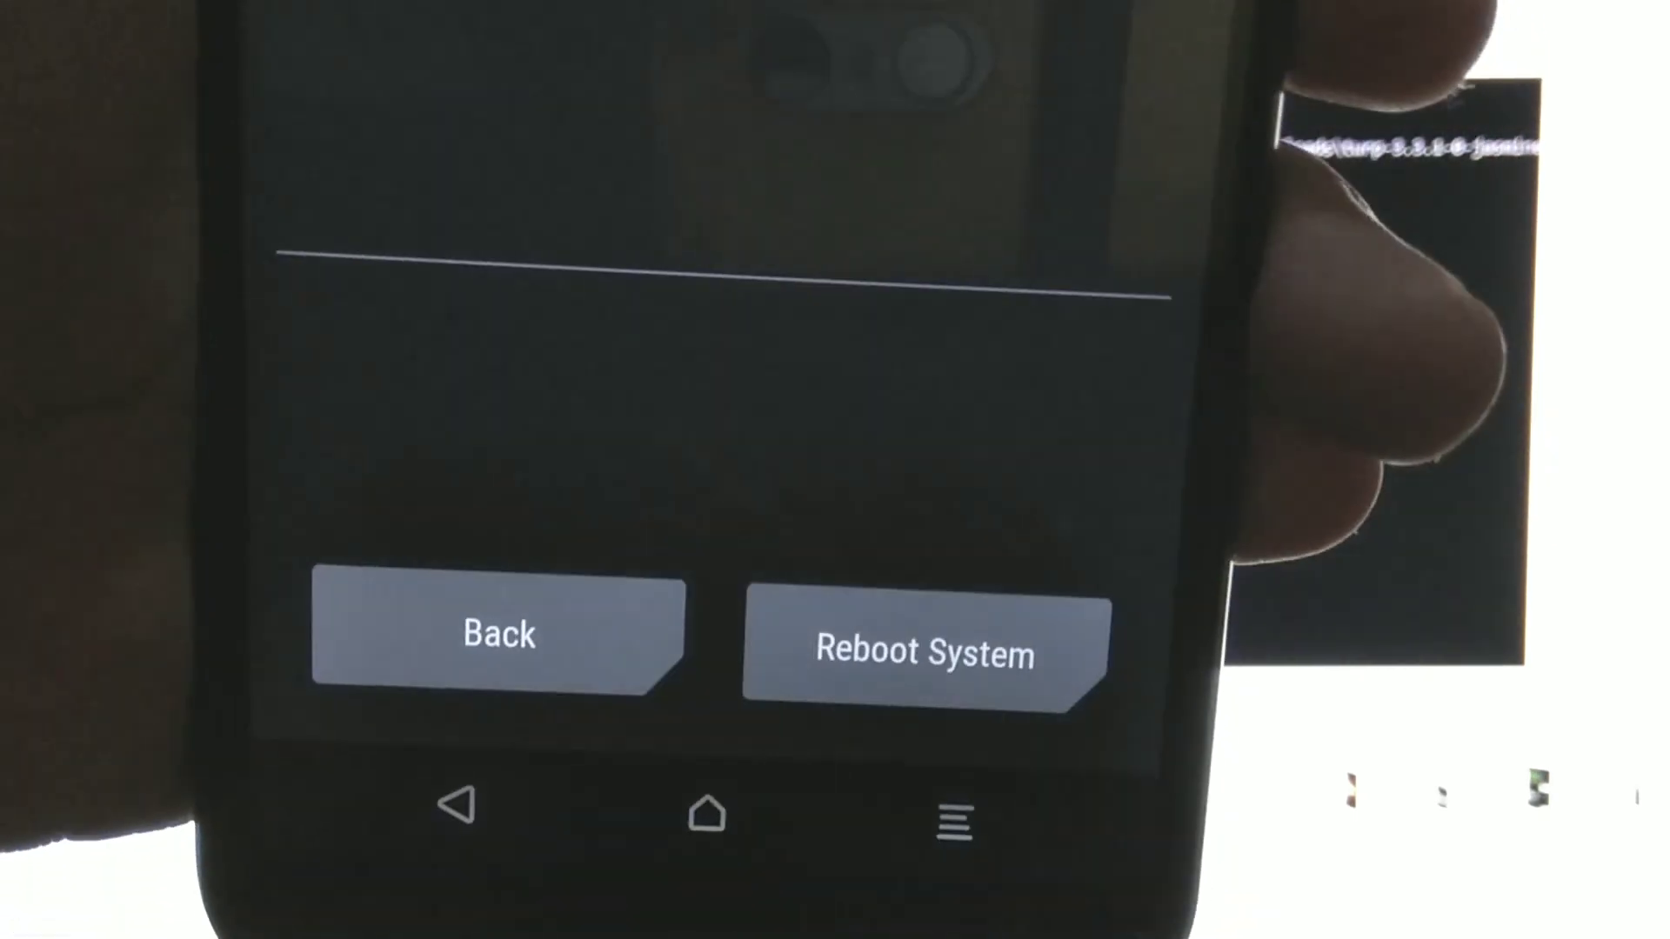
text(yes)
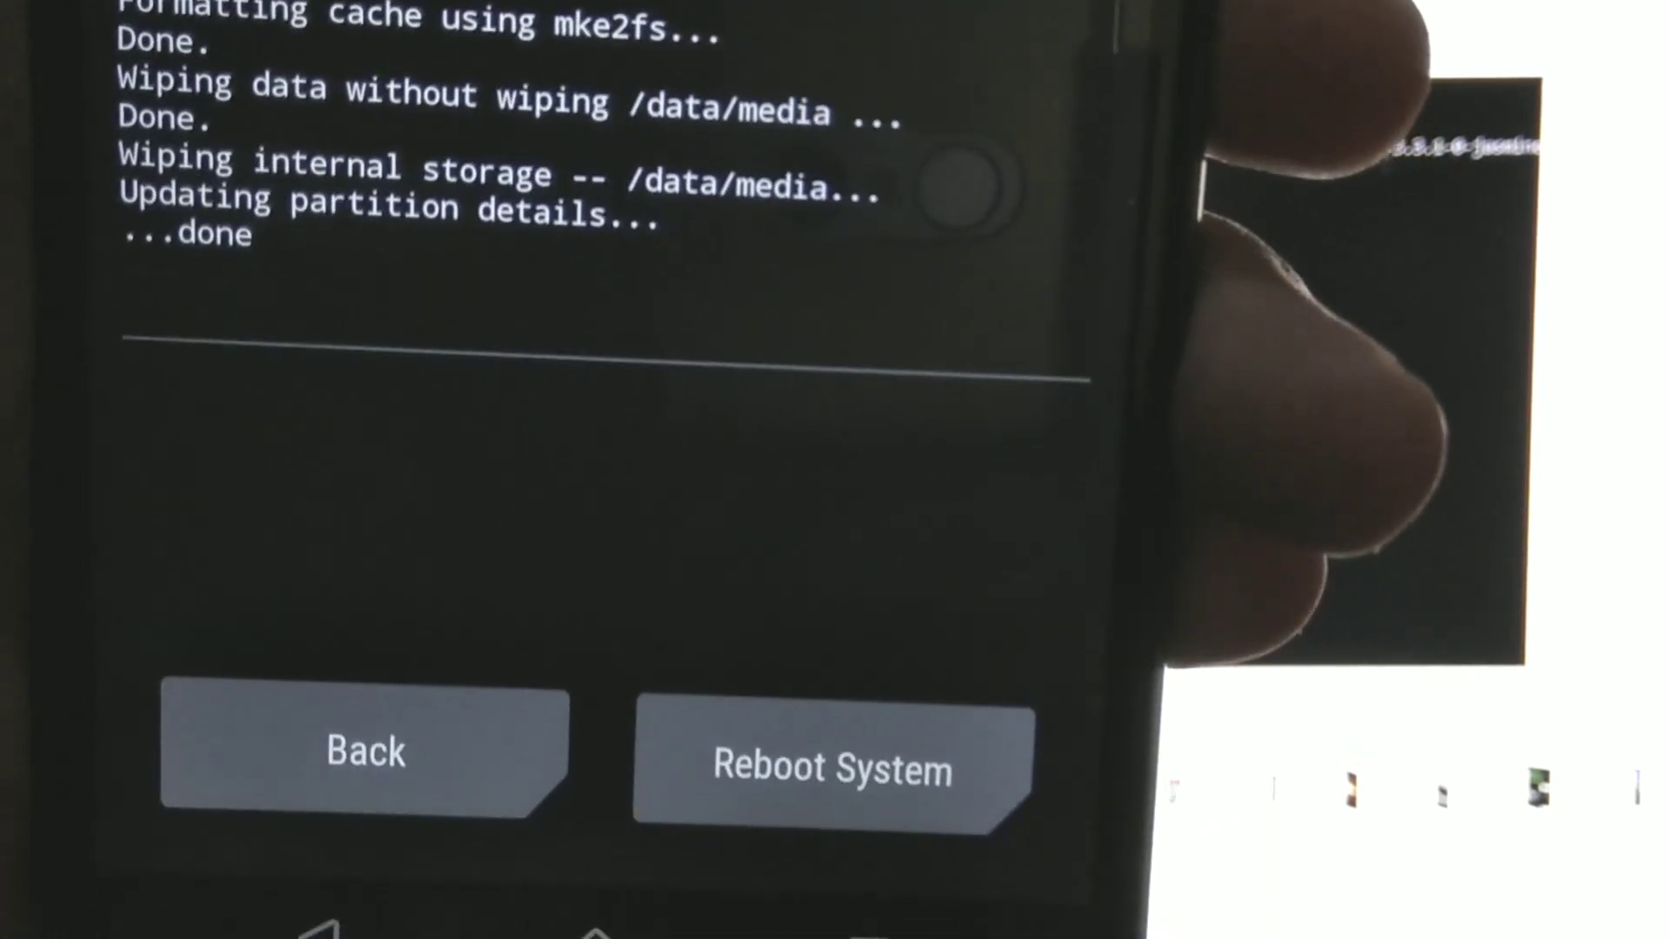
Refresh partition details after the format and leave the finished screen
click(366, 749)
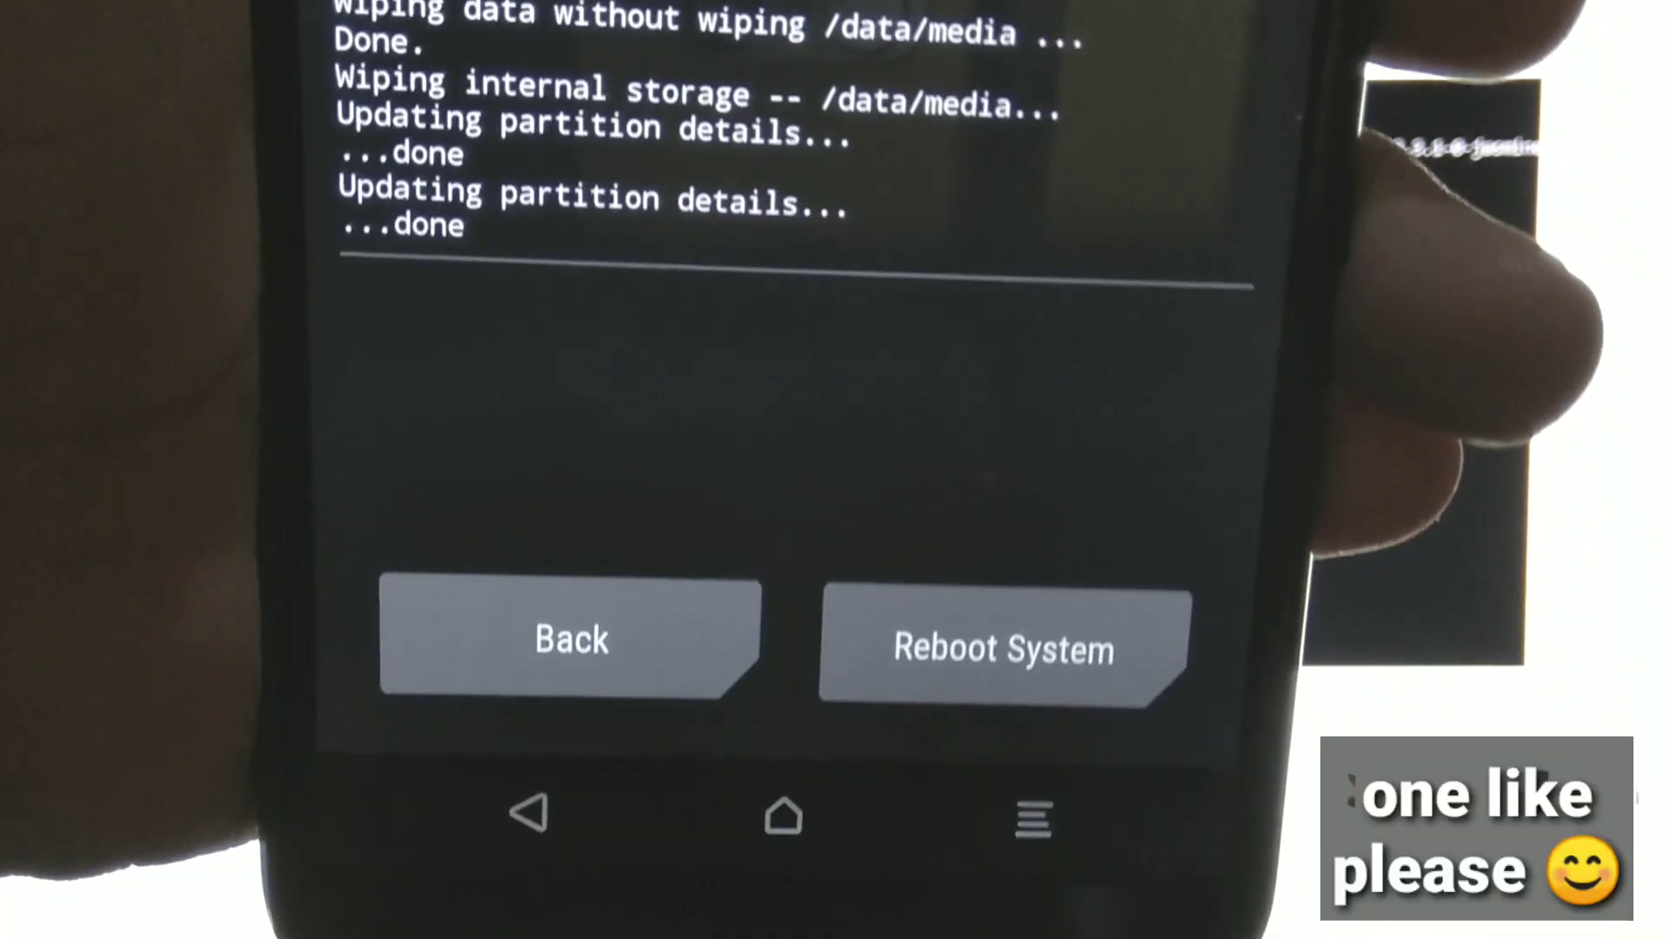
click(569, 639)
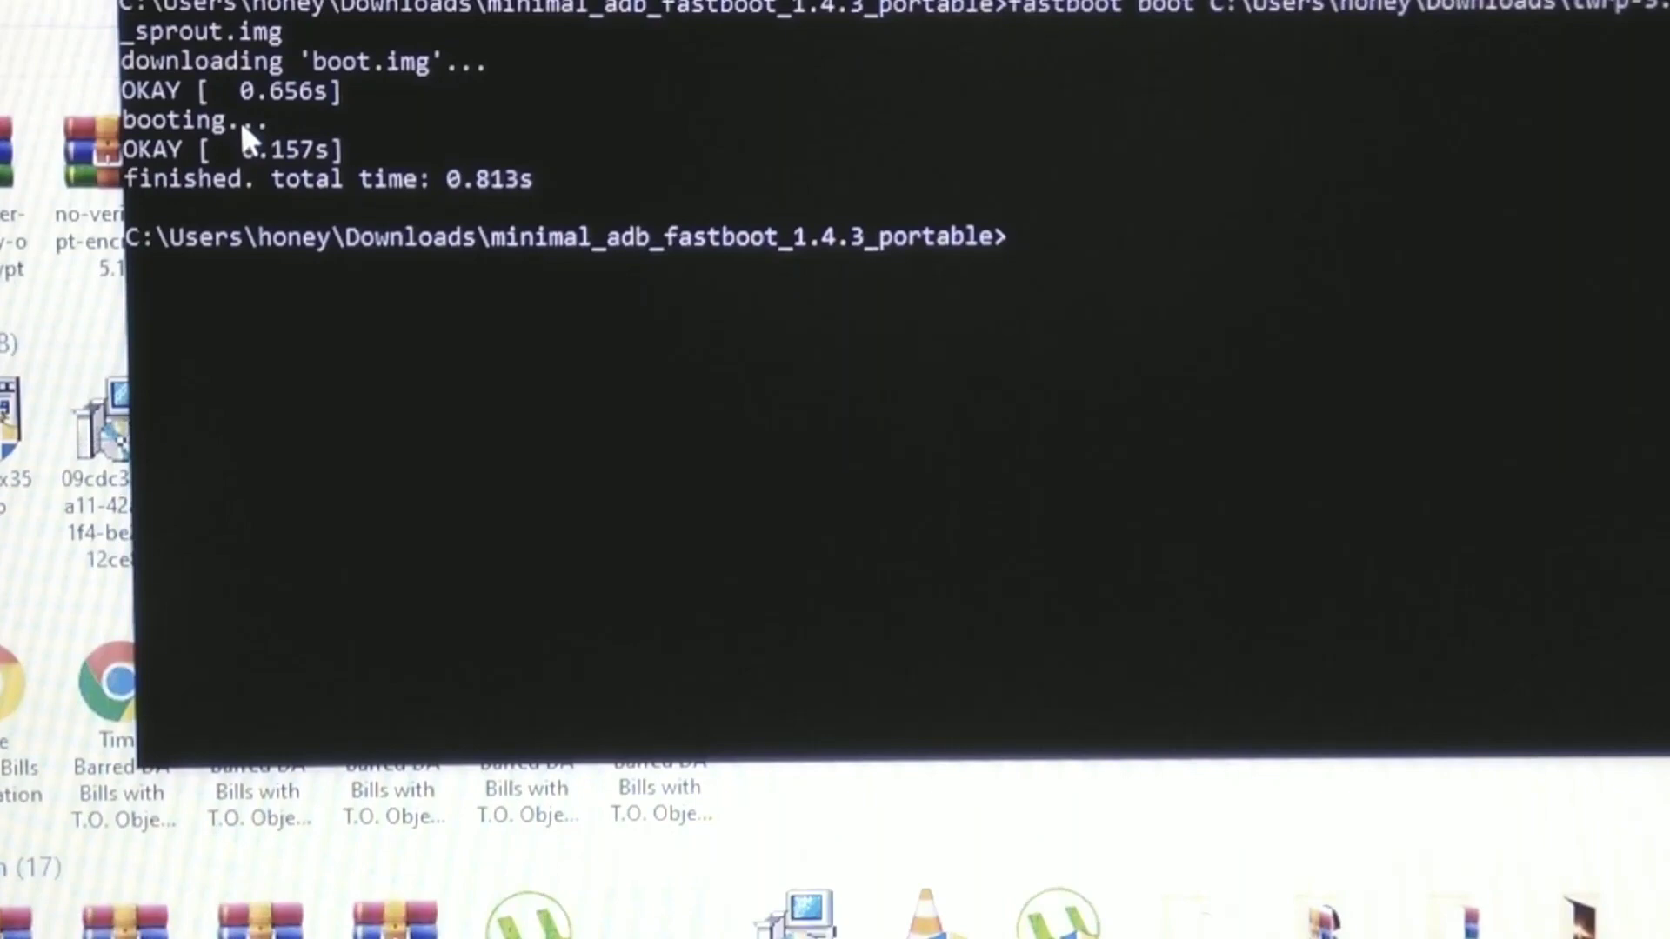
Enter fastboot boot C:\Users\honey\Downloads\twrp-3_sprout.img to load TWRP again
text(fast)
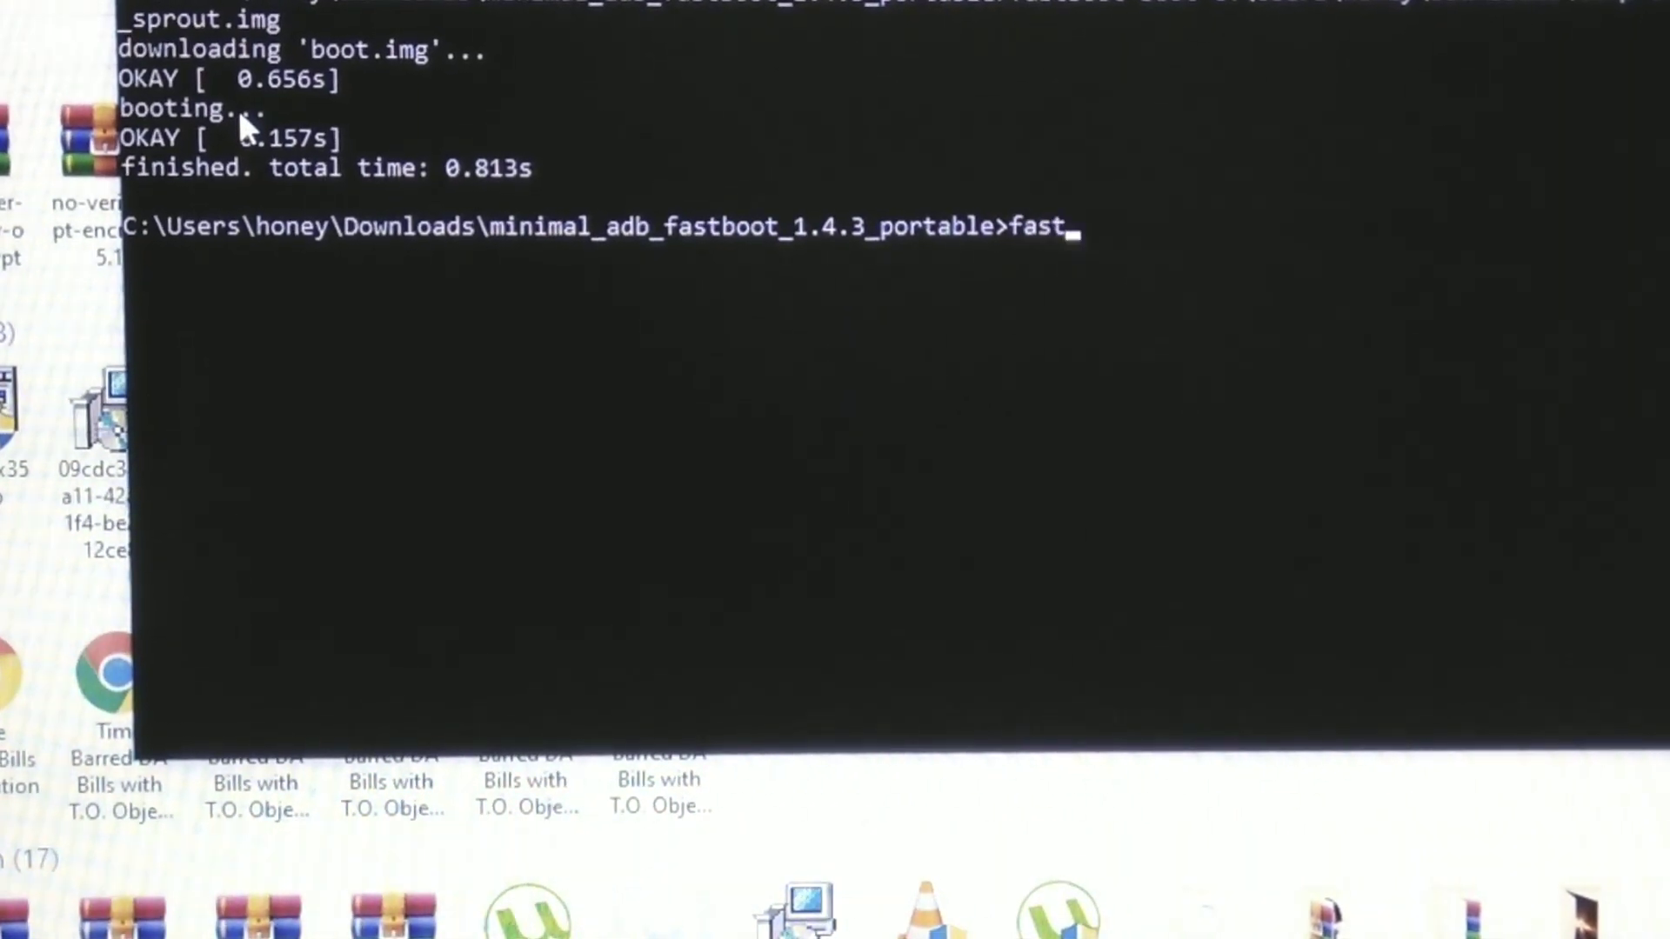
text(boot)
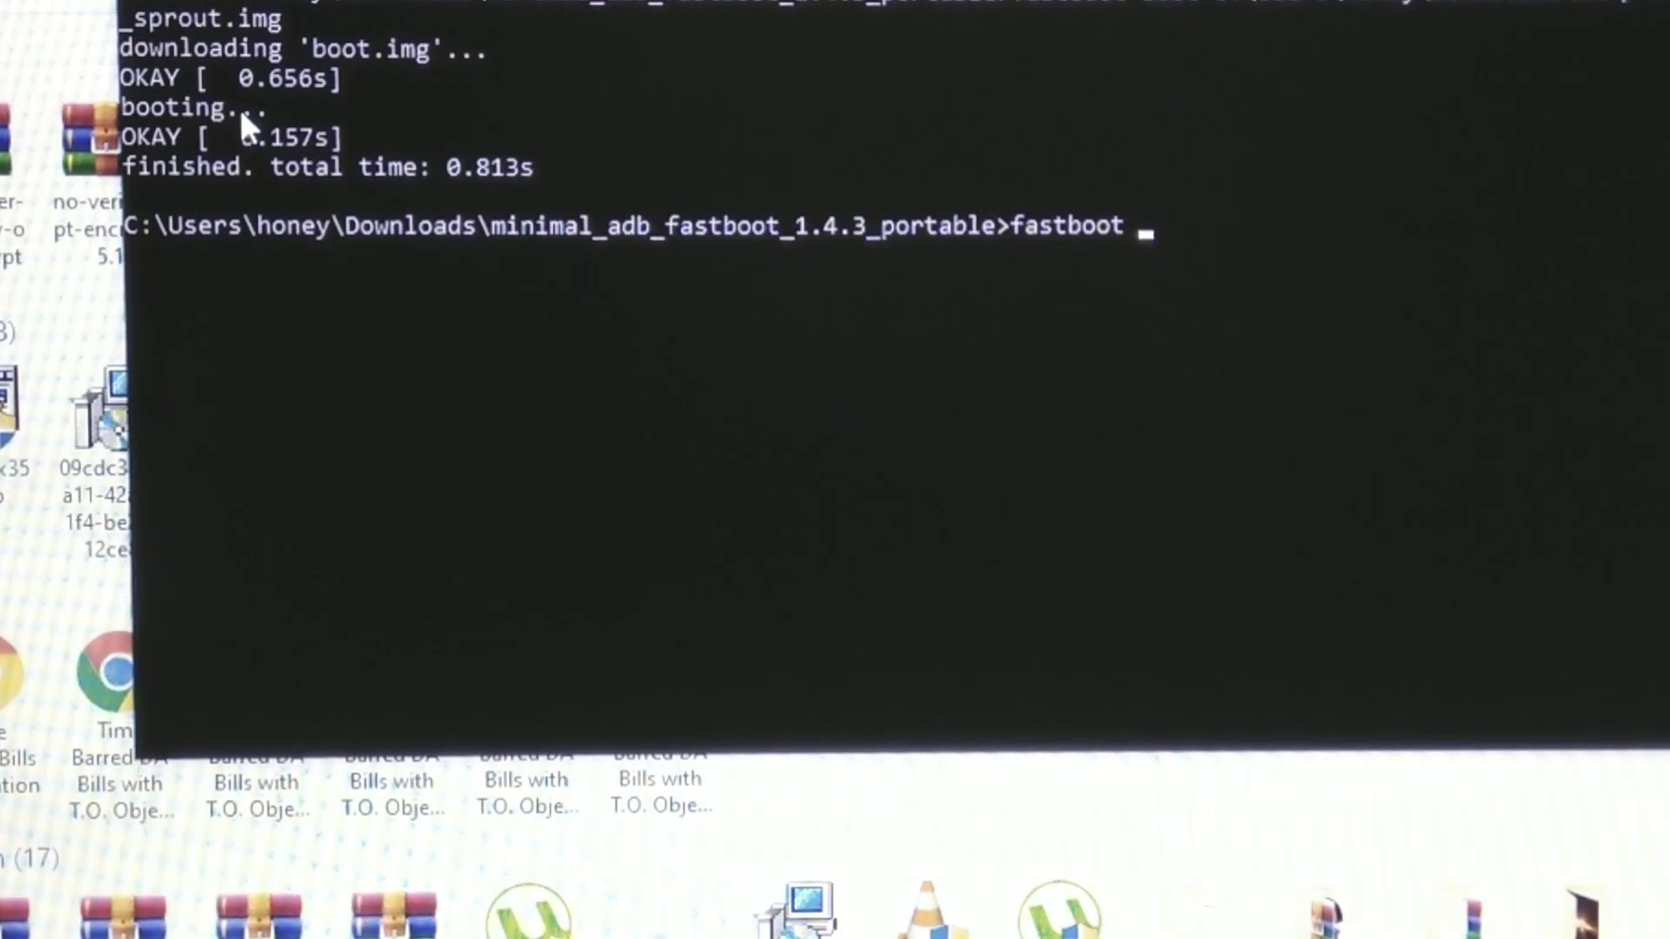
text(boot)
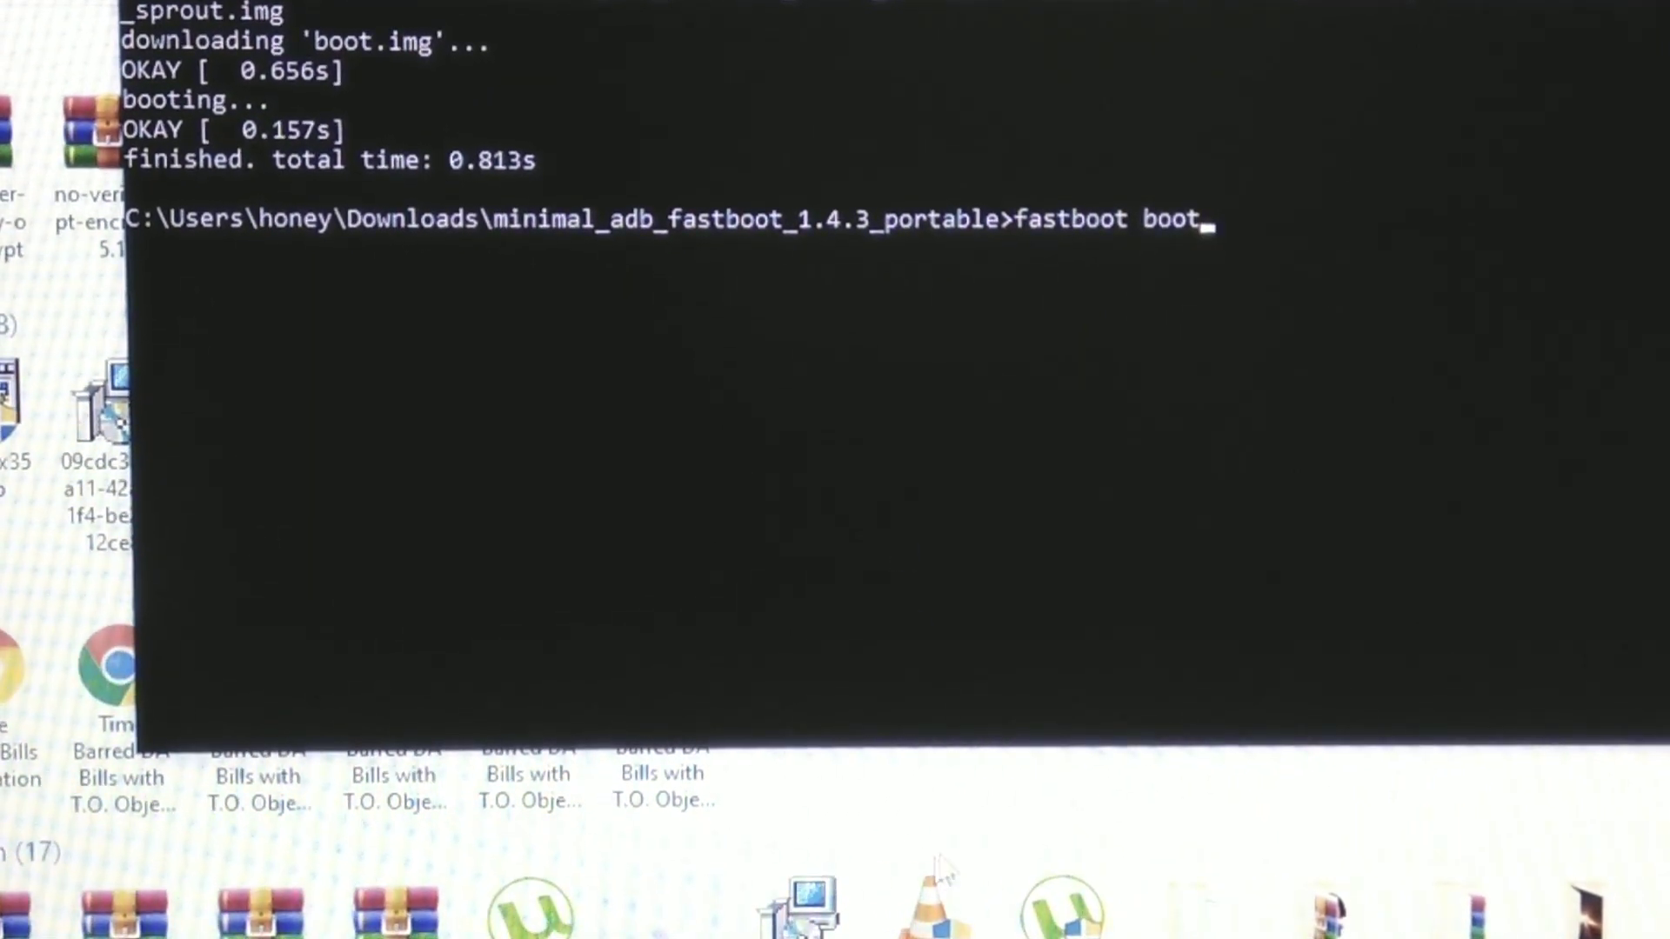
mouse_move(655, 873)
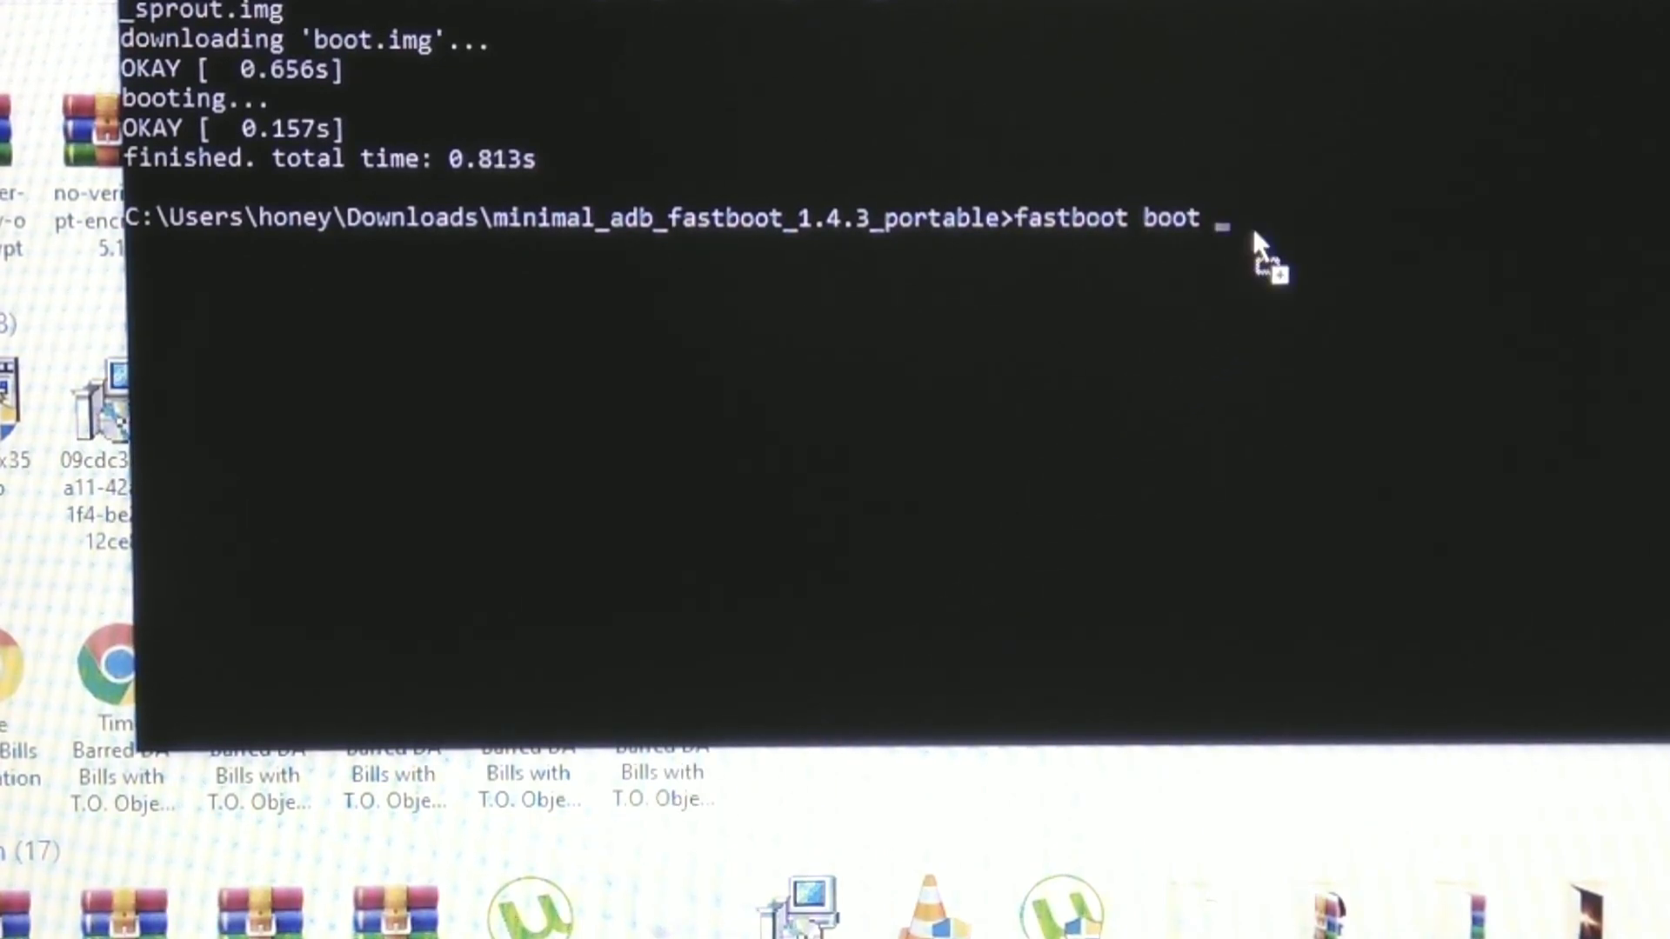
text(C:\Users\honey\Downloads\twrp-3_sprout.img)
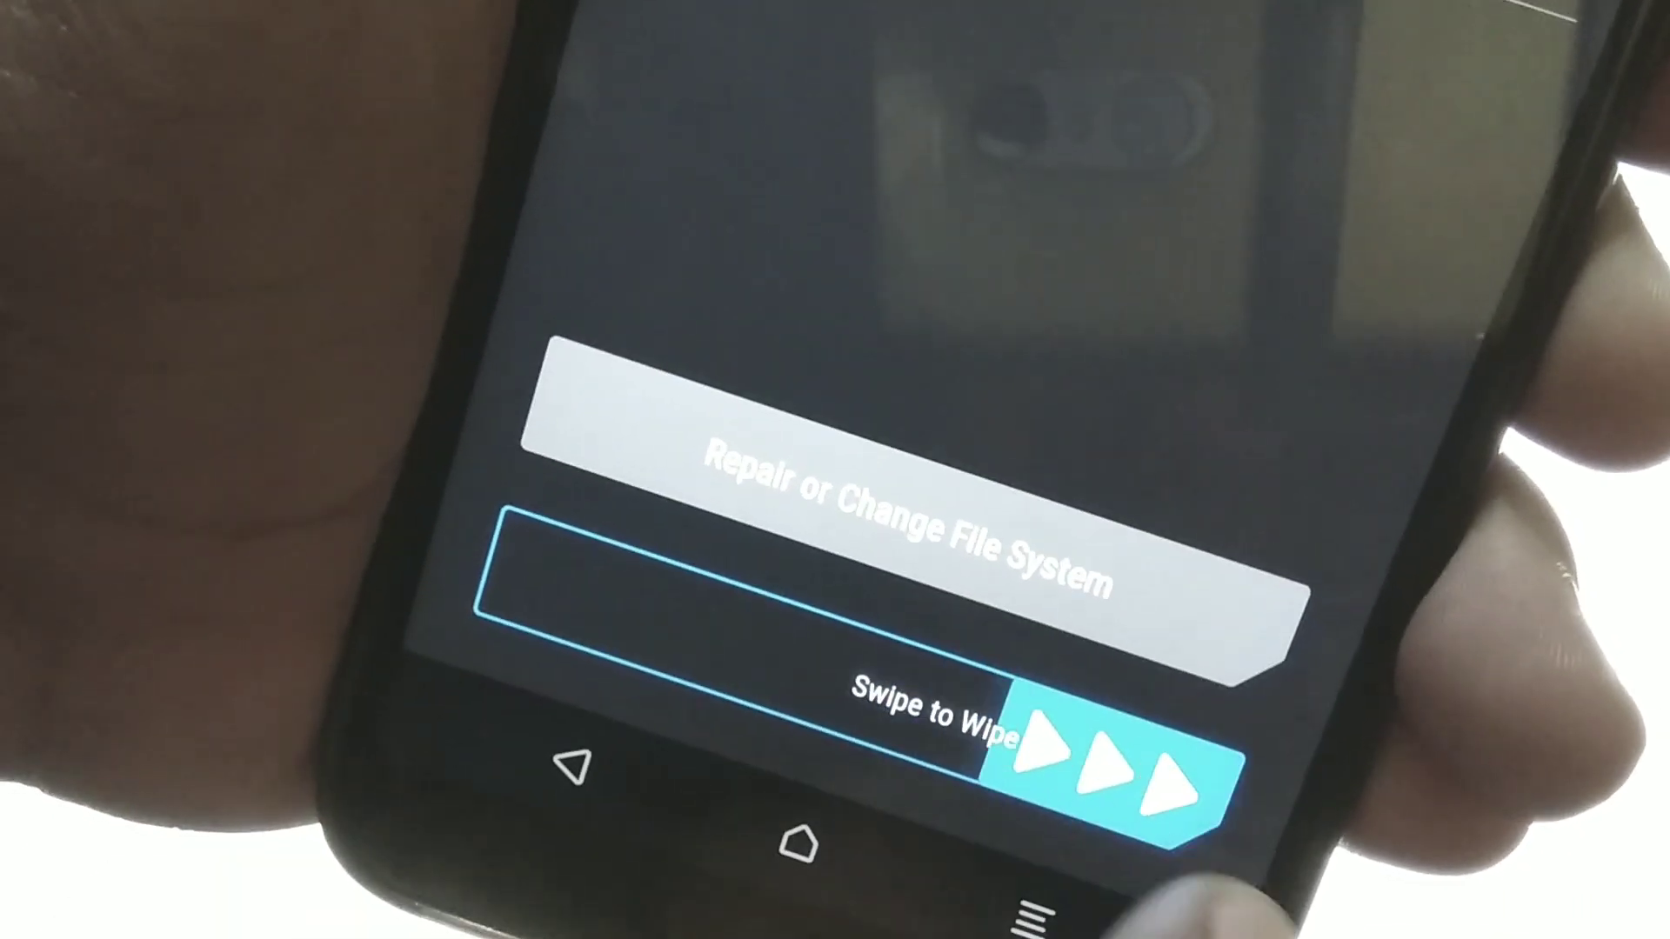
Swipe to wipe the partitions selected in Advanced Wipe
drag(1011, 734, 1225, 735)
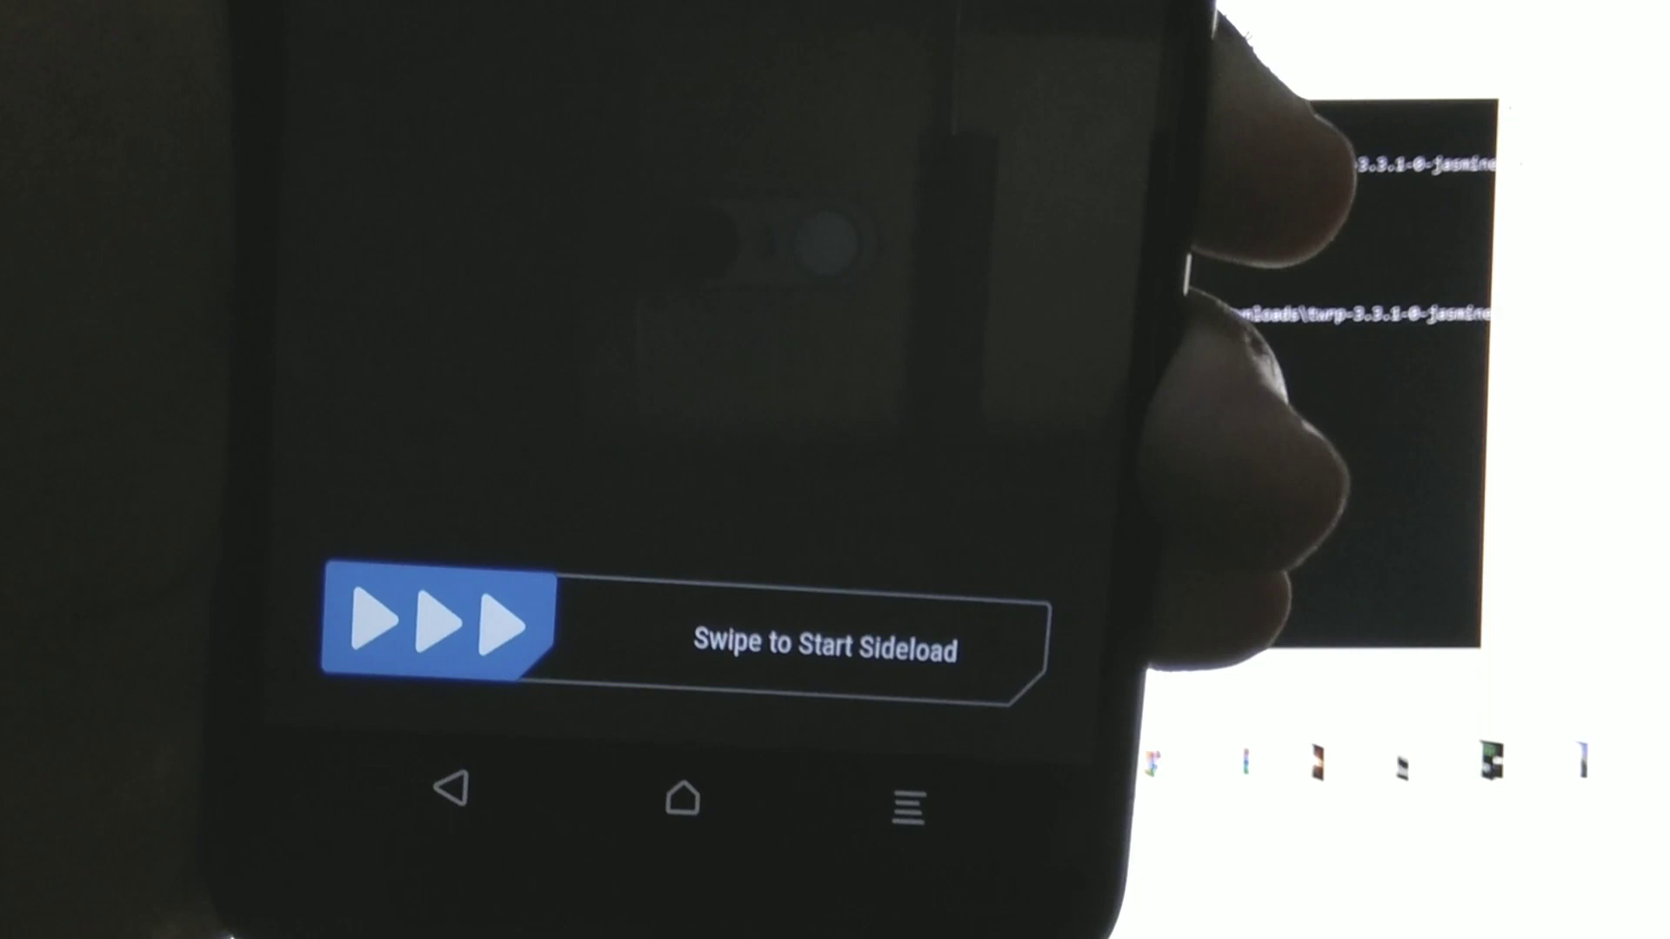
Swipe the Advanced > ADB Sideload slider to put the phone in sideload mode
drag(447, 634, 958, 660)
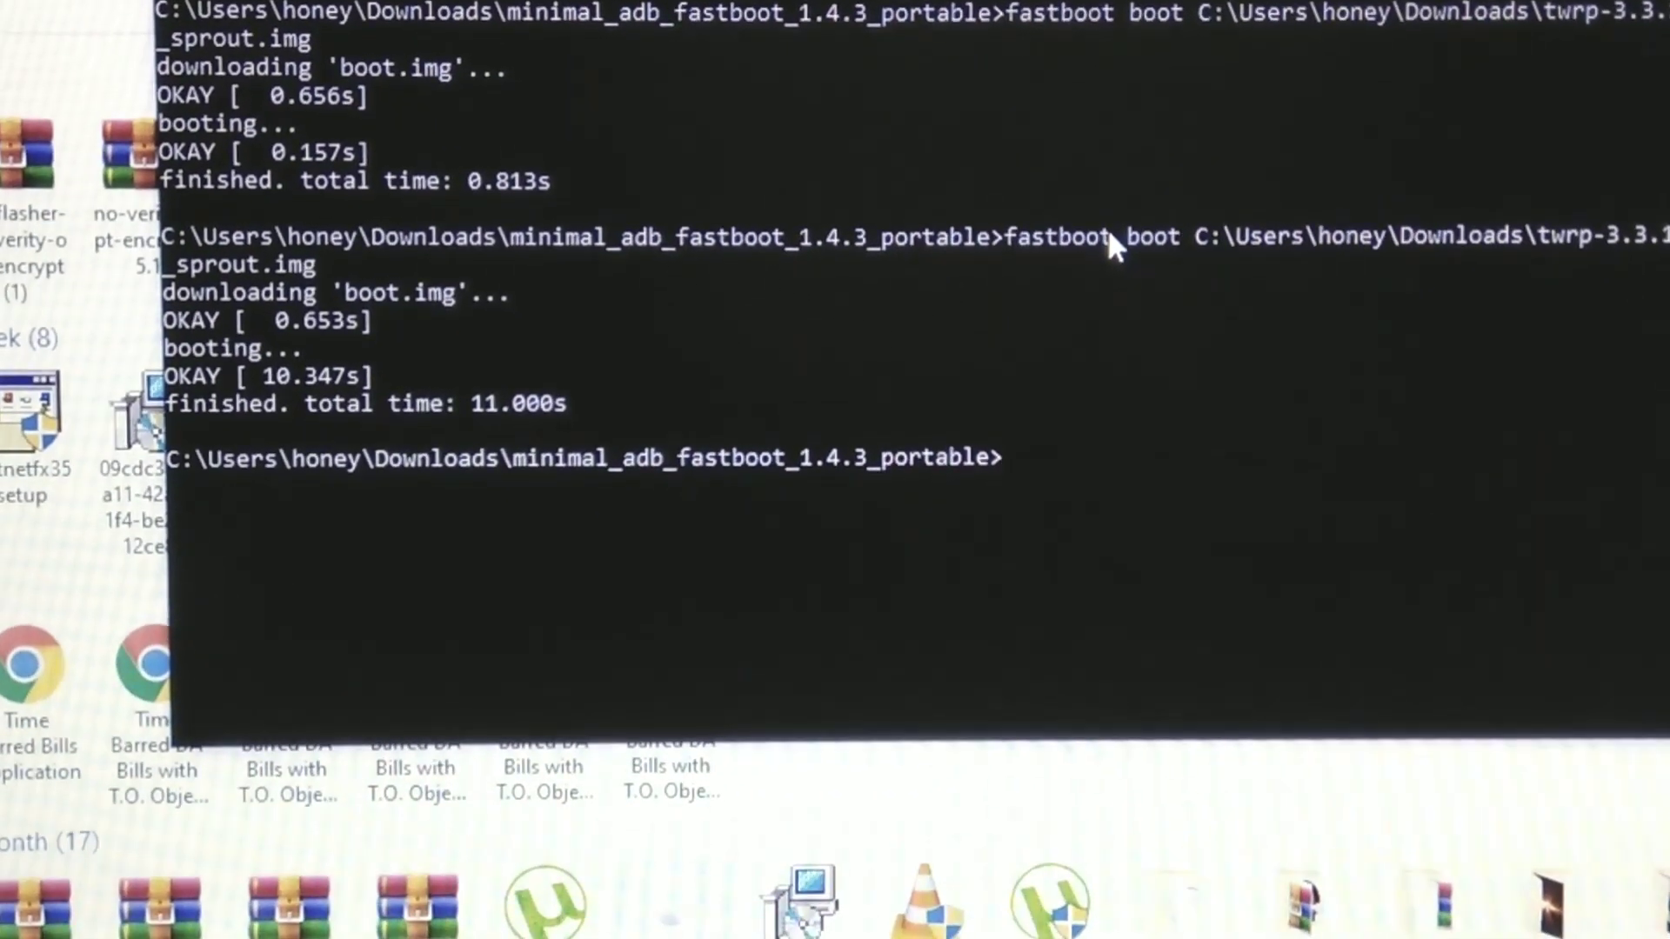
Type adb sideload for the MIUI Jasmine V11.0.4.0 ROM zip, correcting a typo
text(adb)
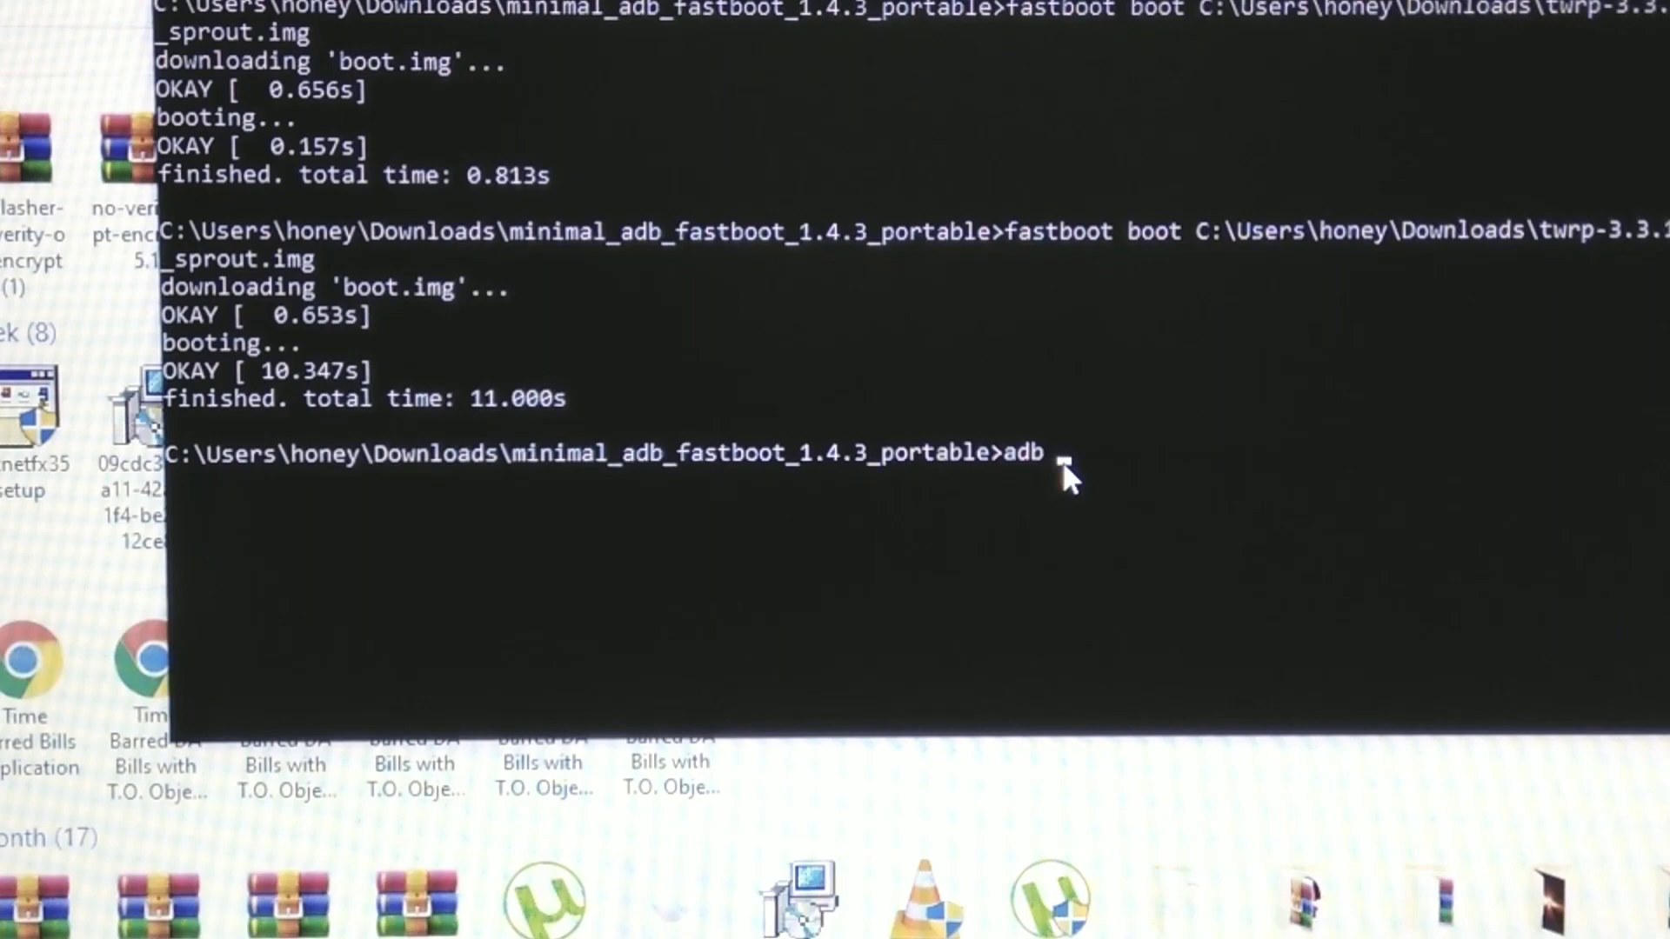
text(di)
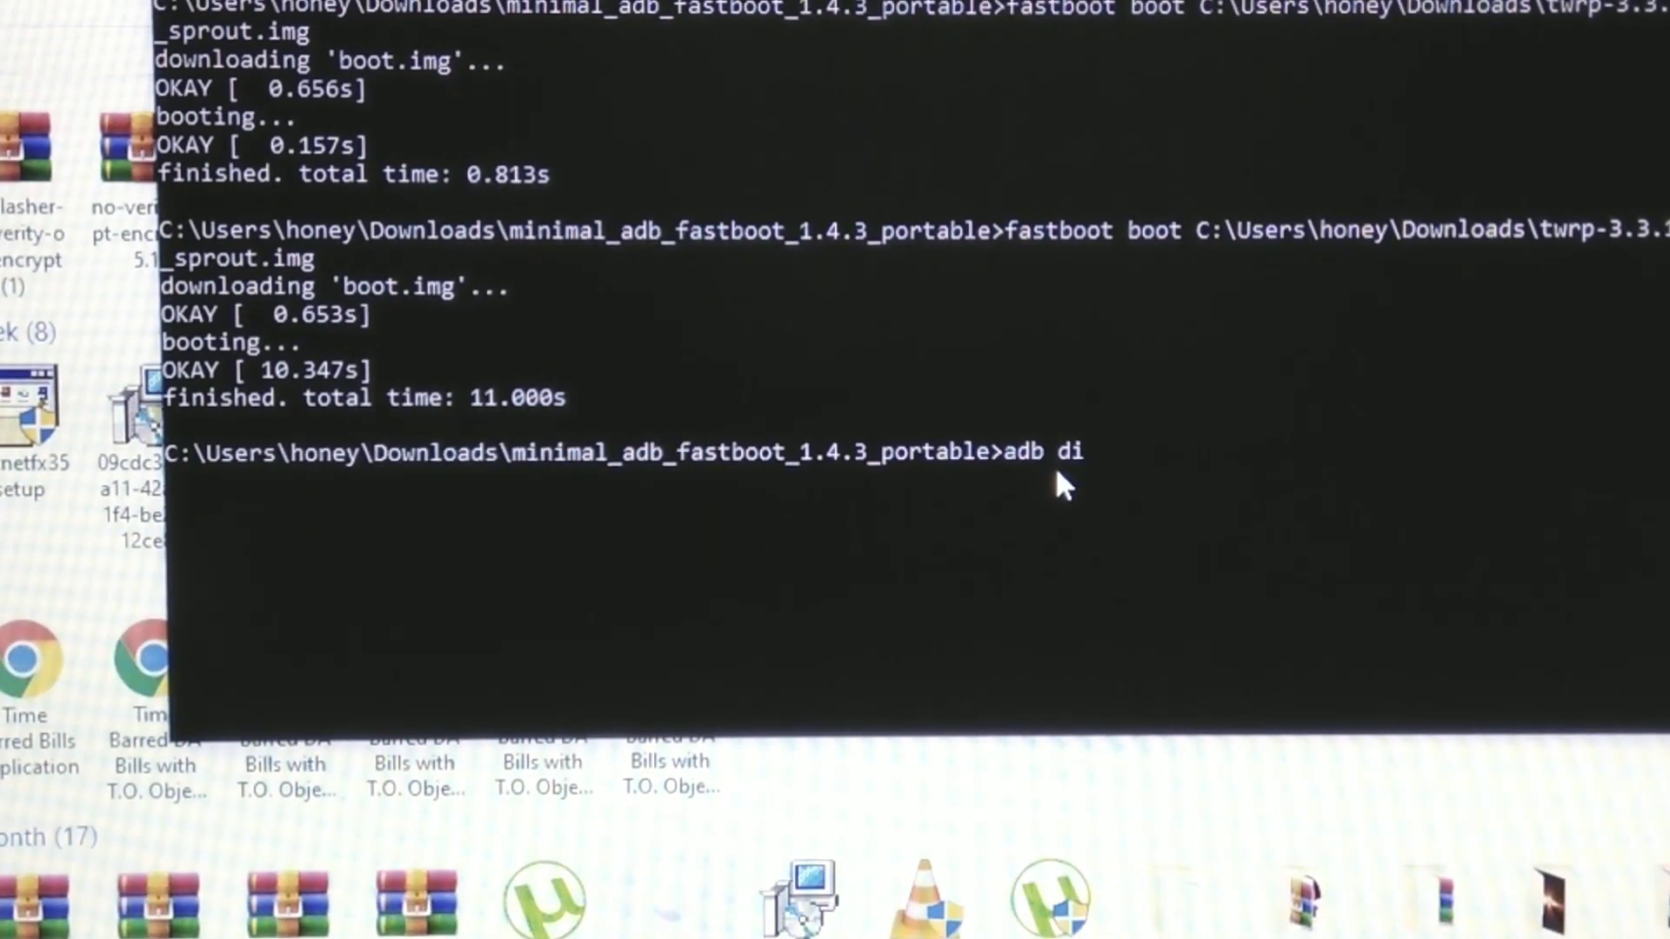
text(delo)
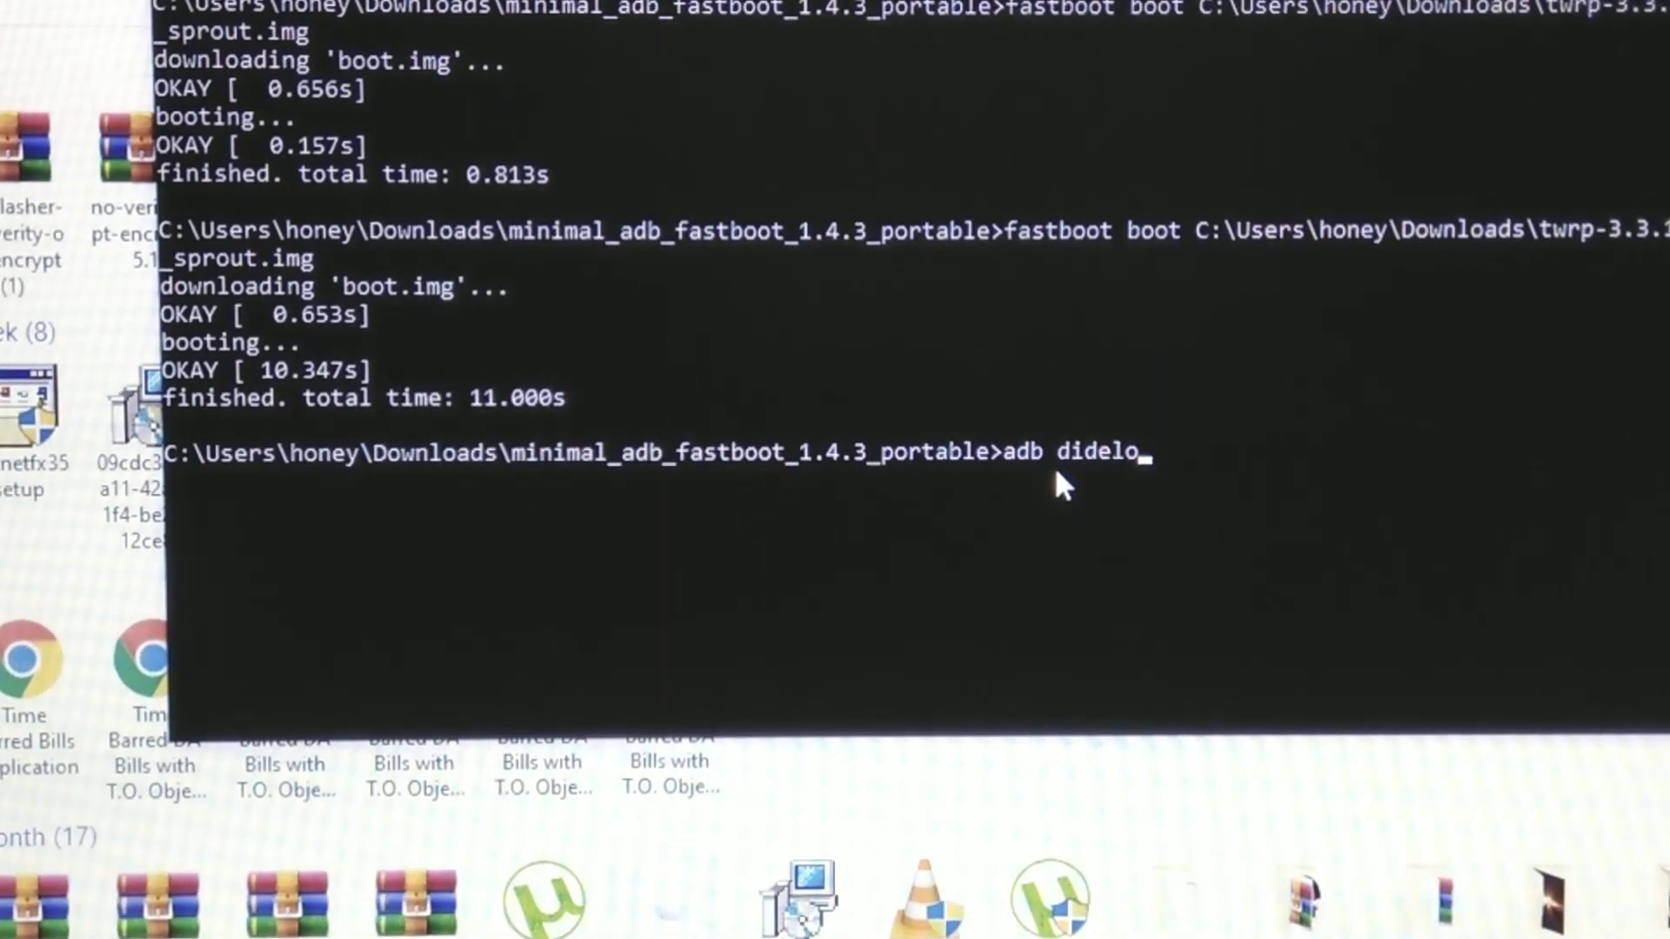
key(Backspace)
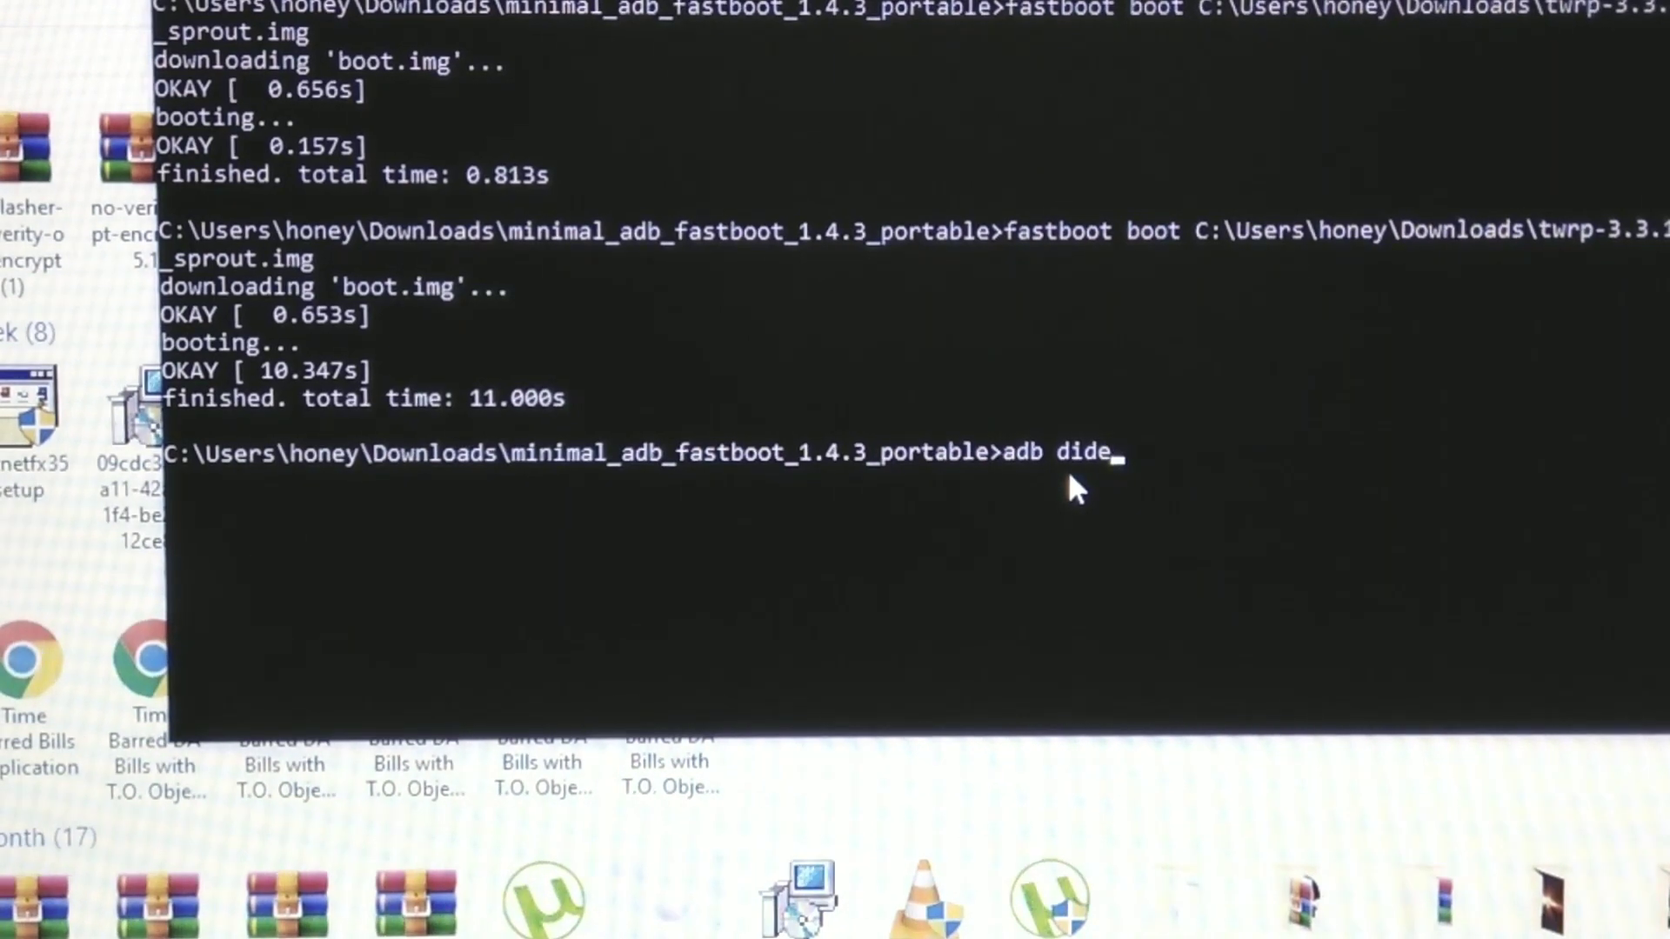
key(backspace)
text(s)
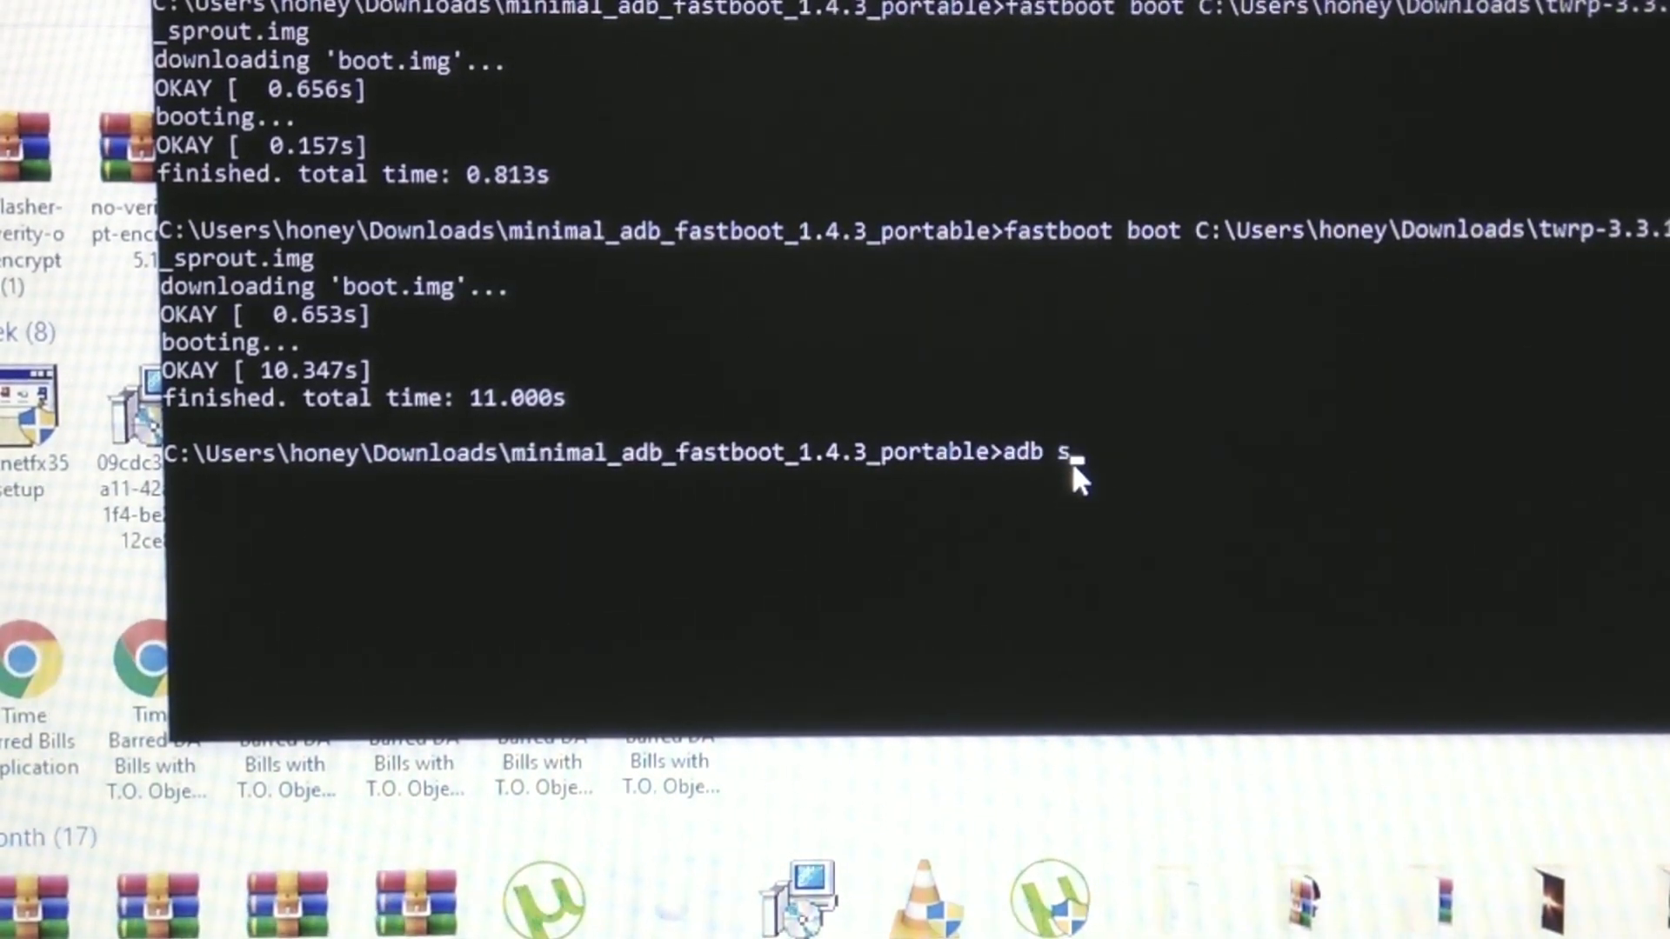
text(idelo)
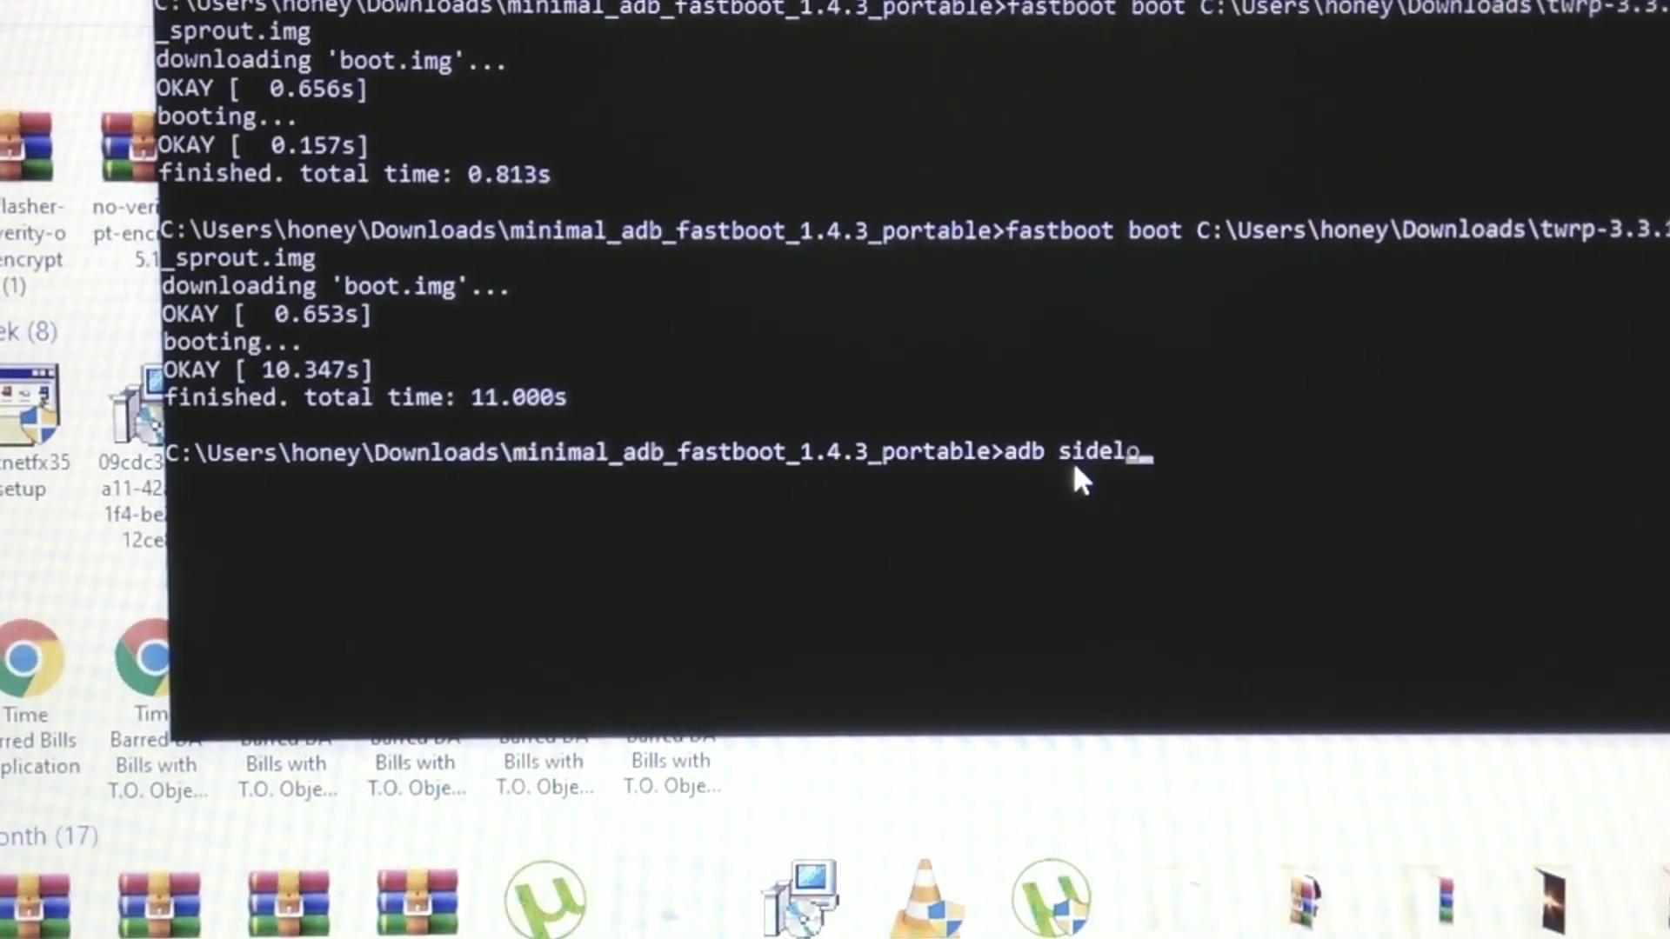
text(ad)
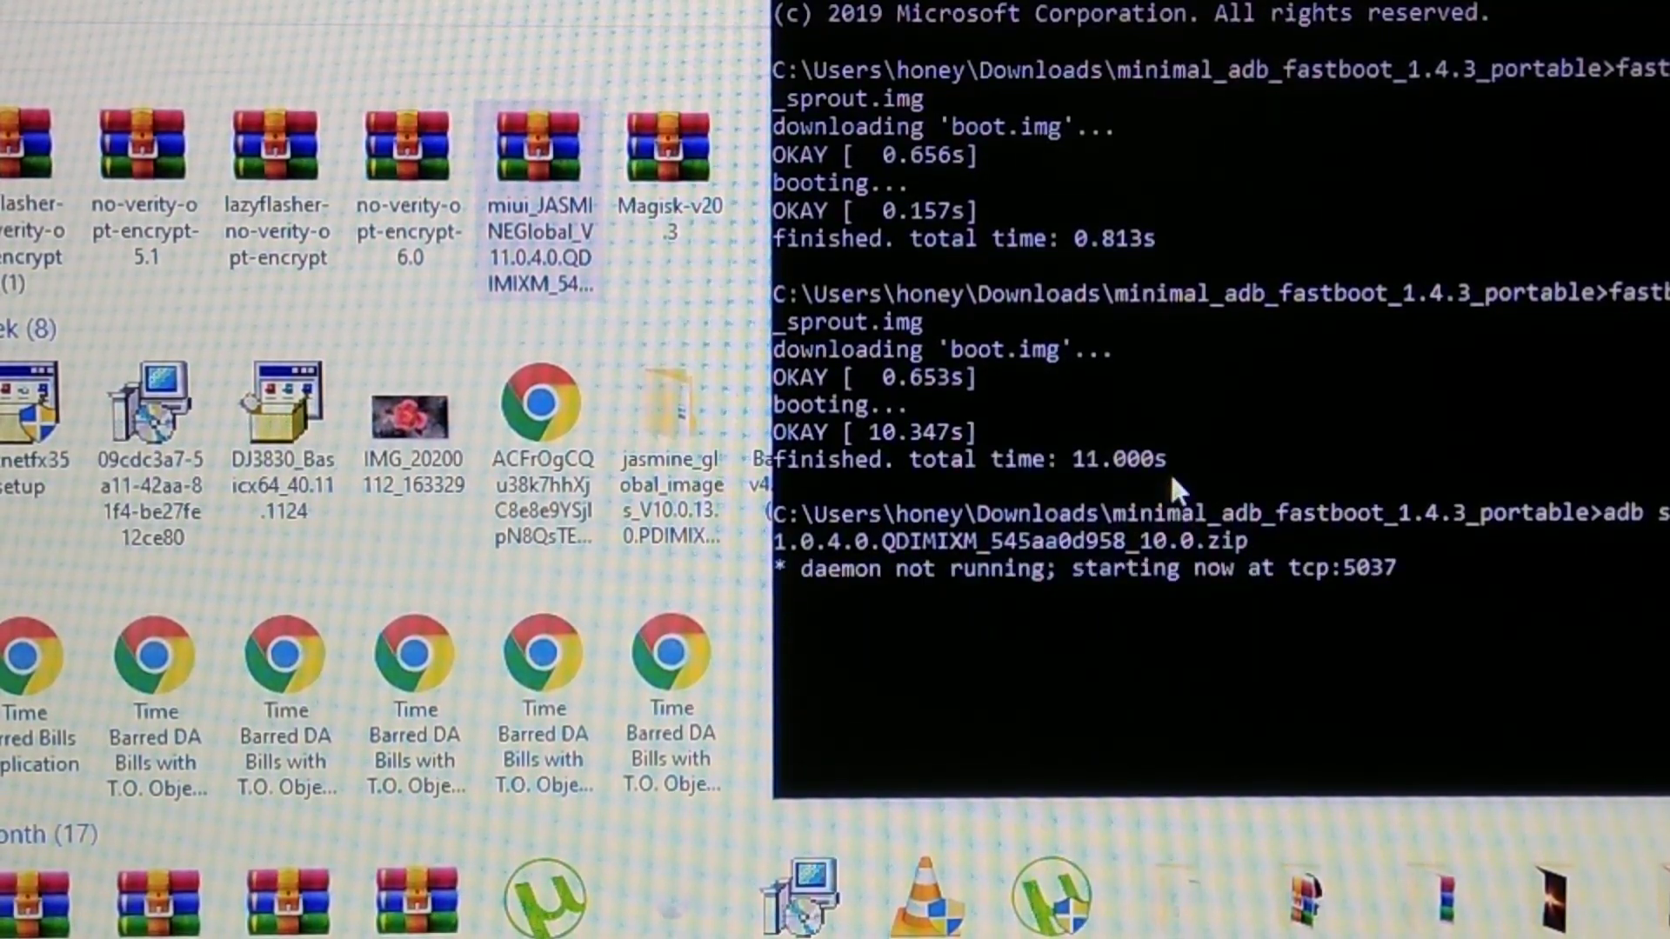
mouse_move(1039, 554)
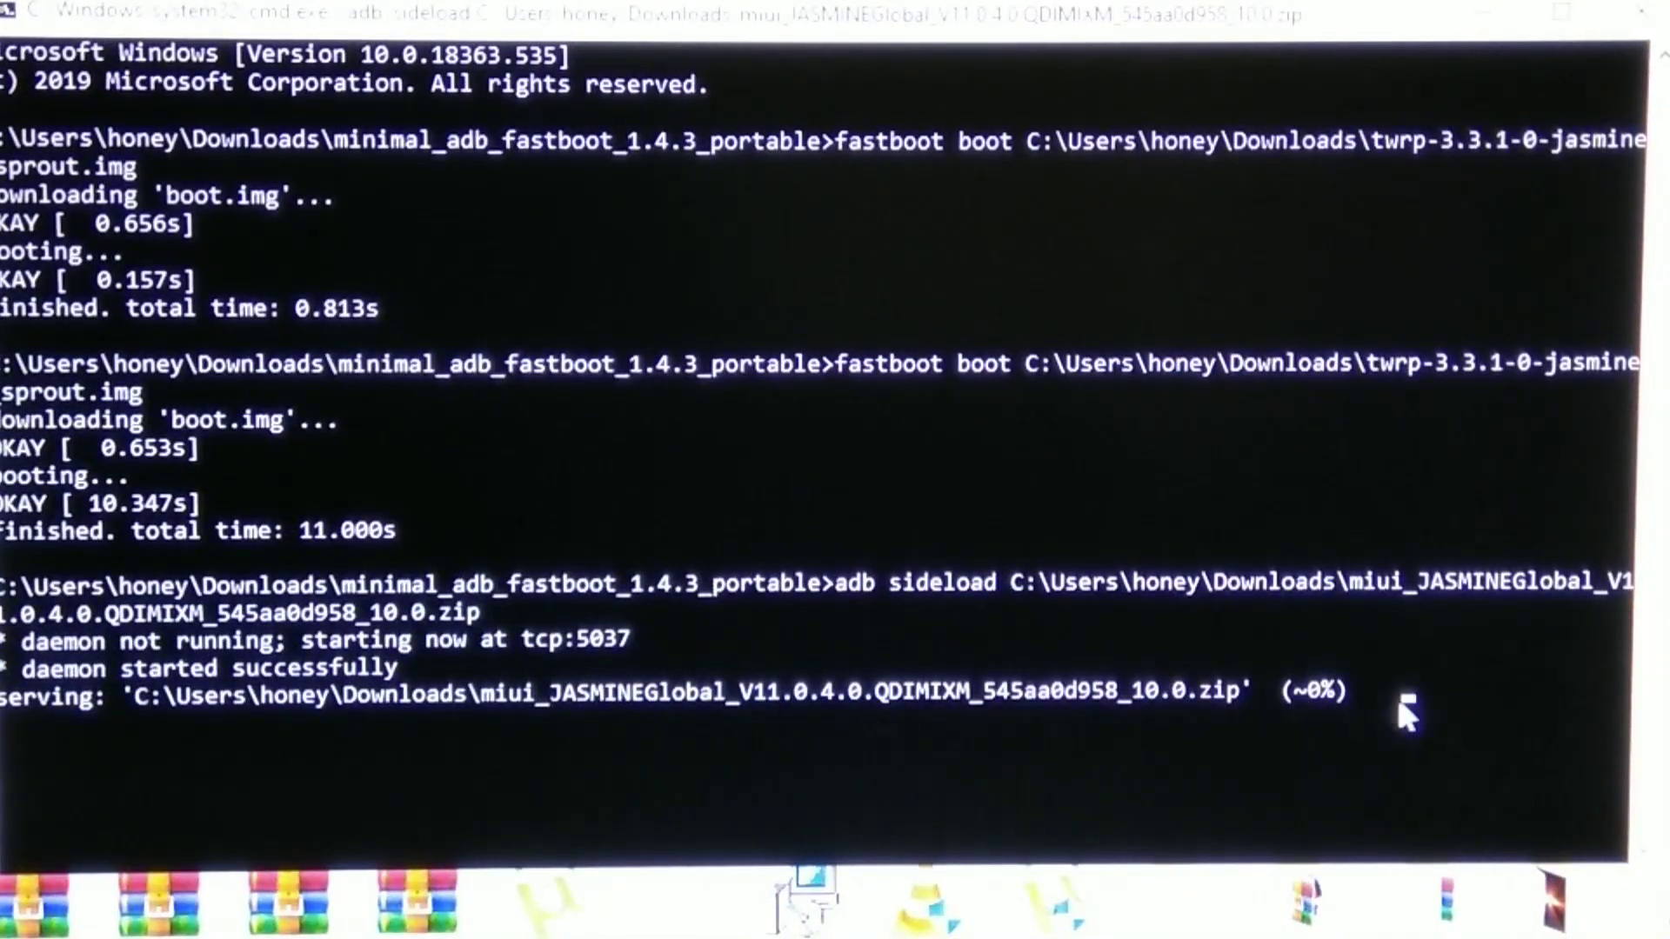
mouse_move(1331, 703)
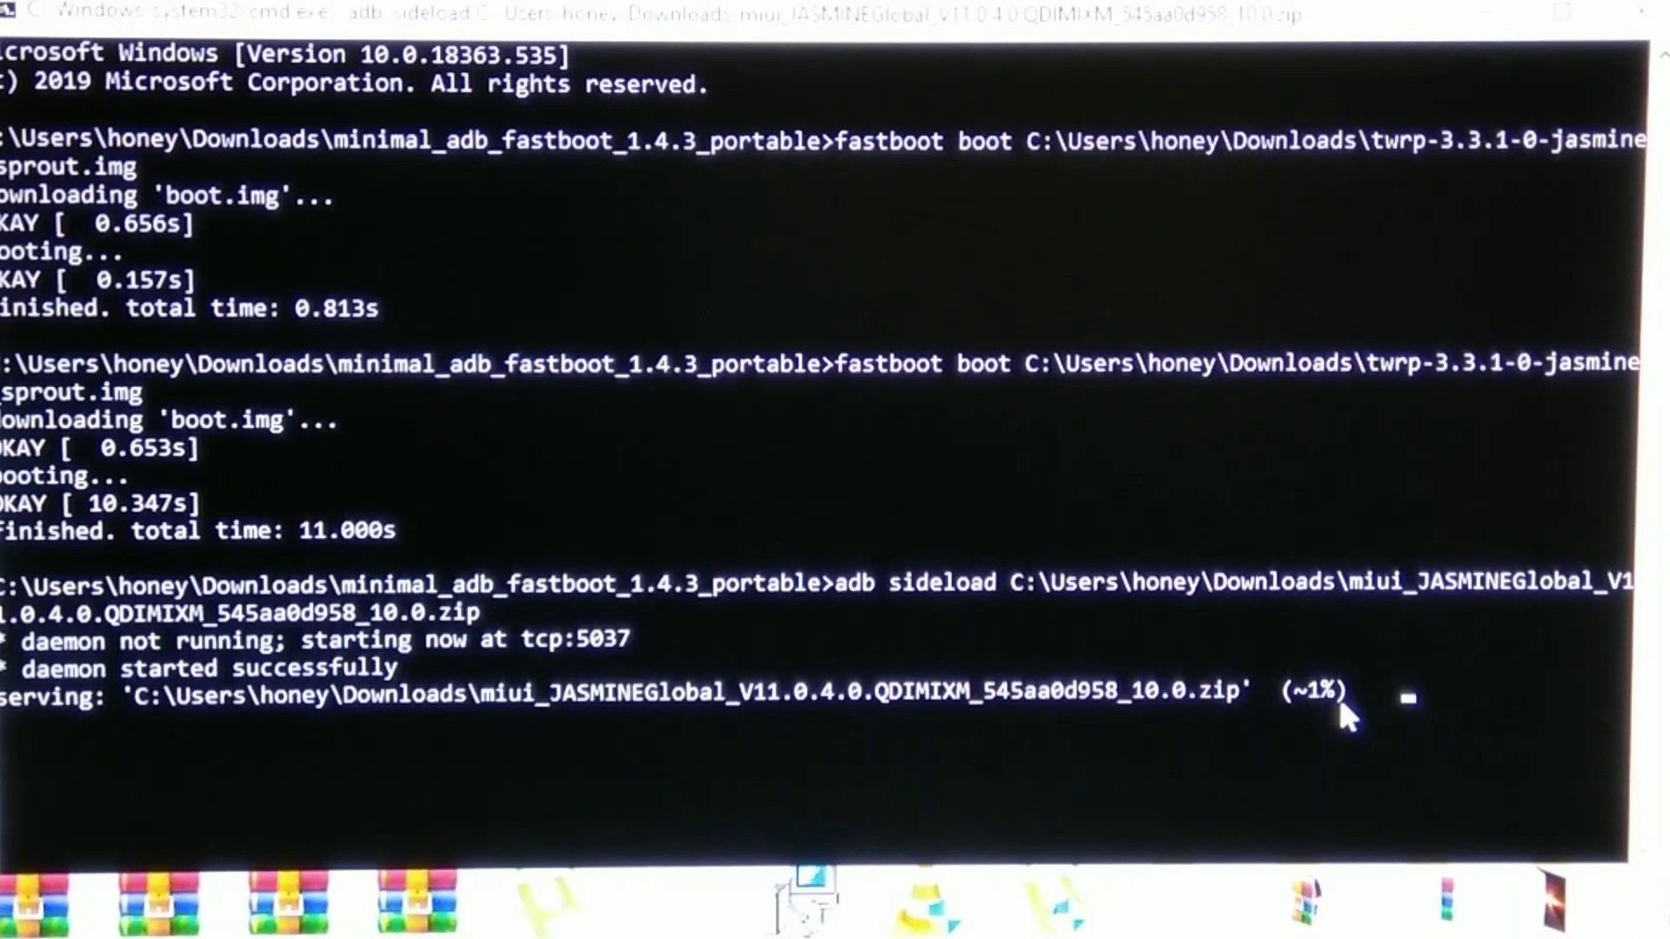
mouse_move(1389, 695)
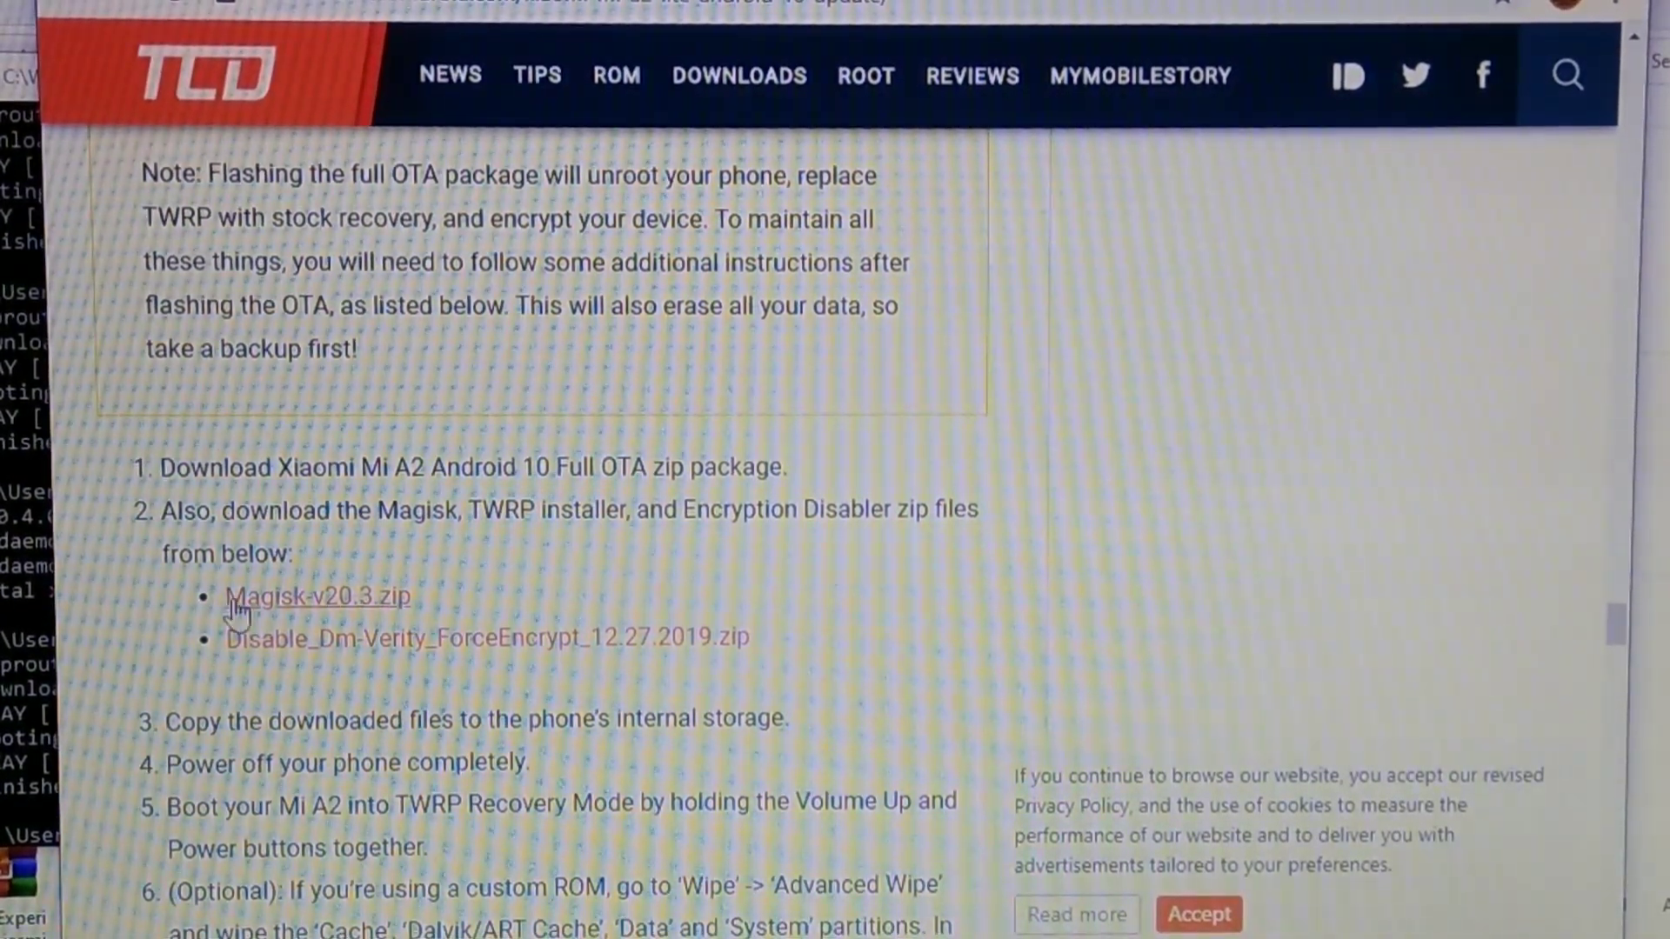
mouse_move(357, 639)
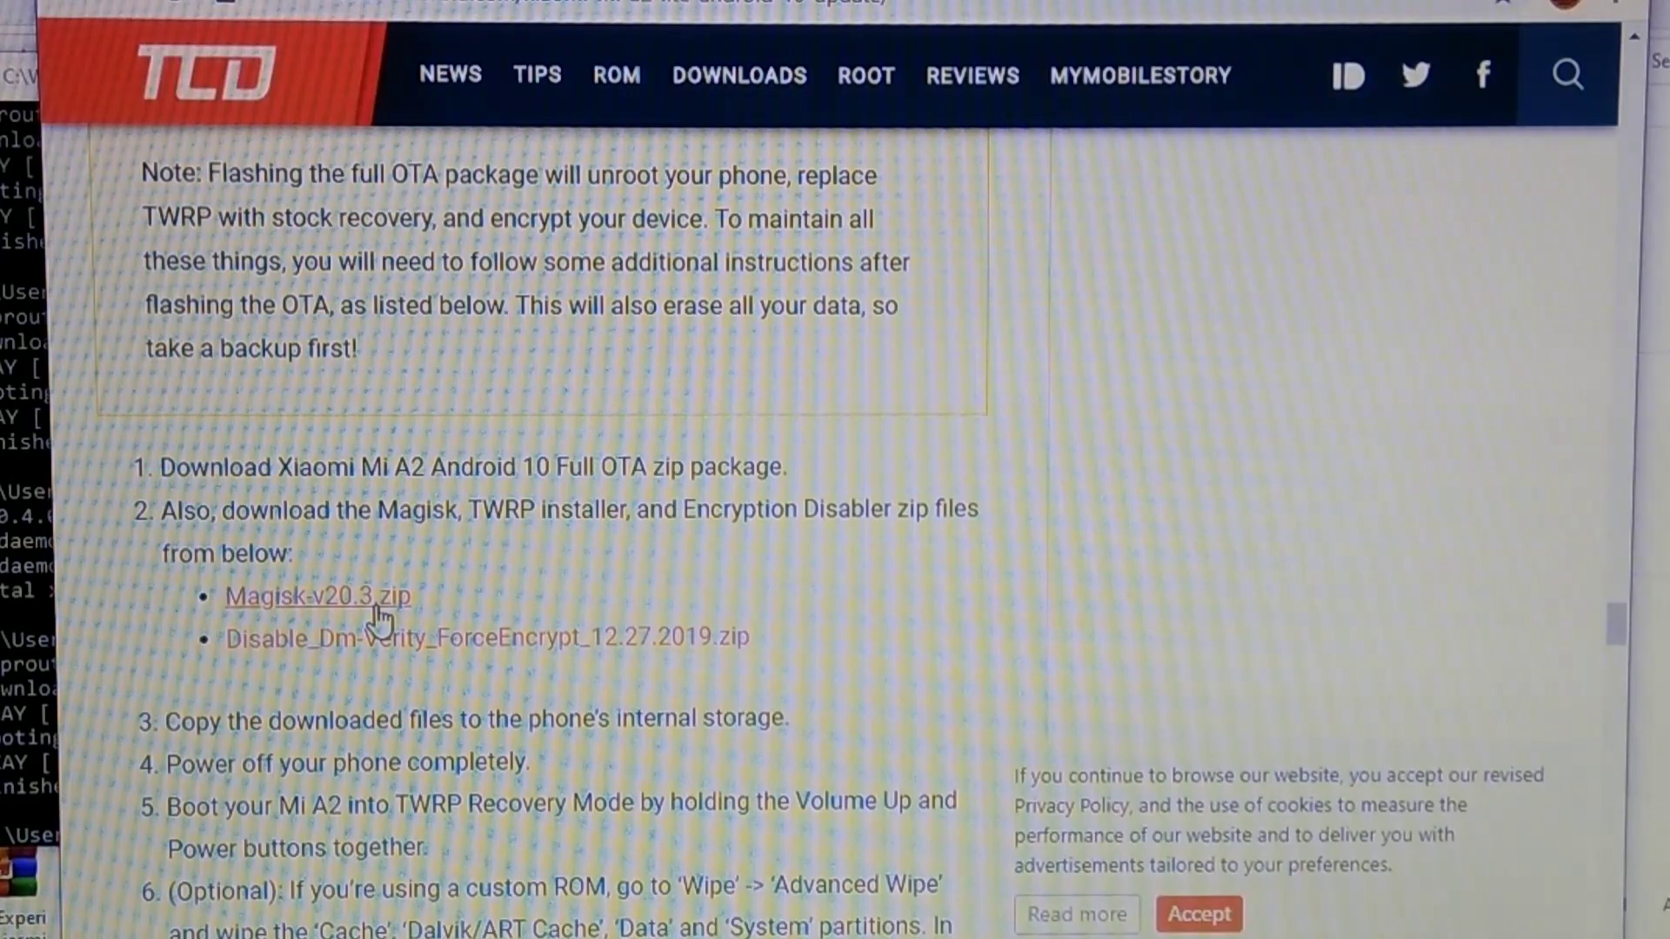
mouse_move(378, 623)
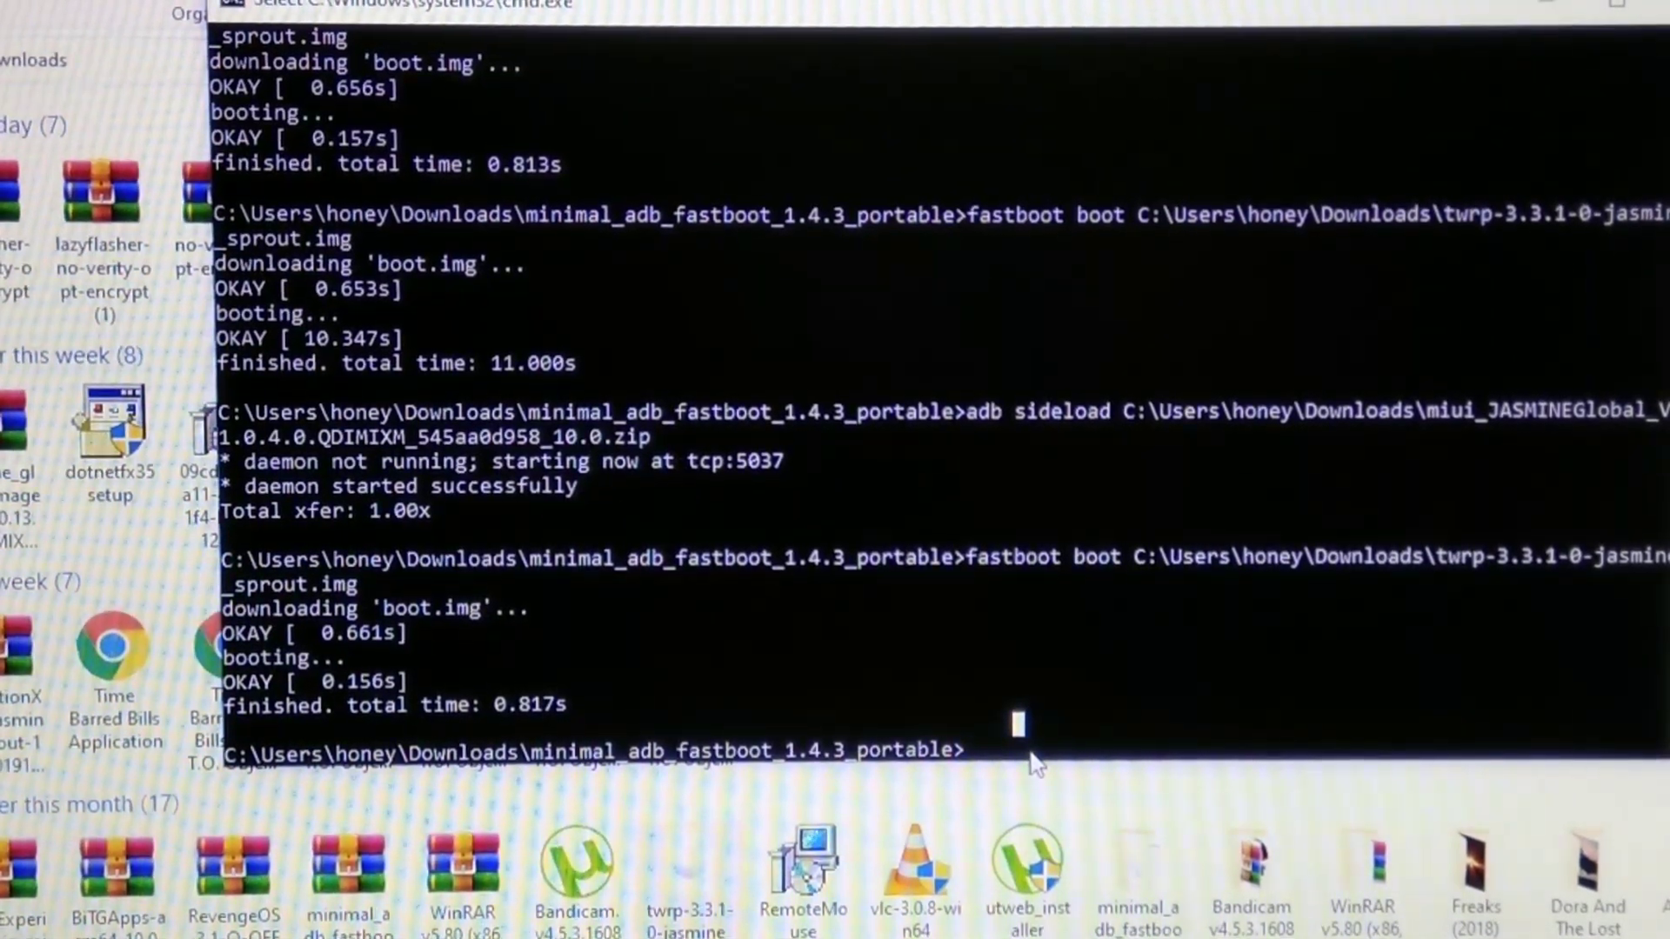
Type 'exit' to close the Command Prompt window
text(ex)
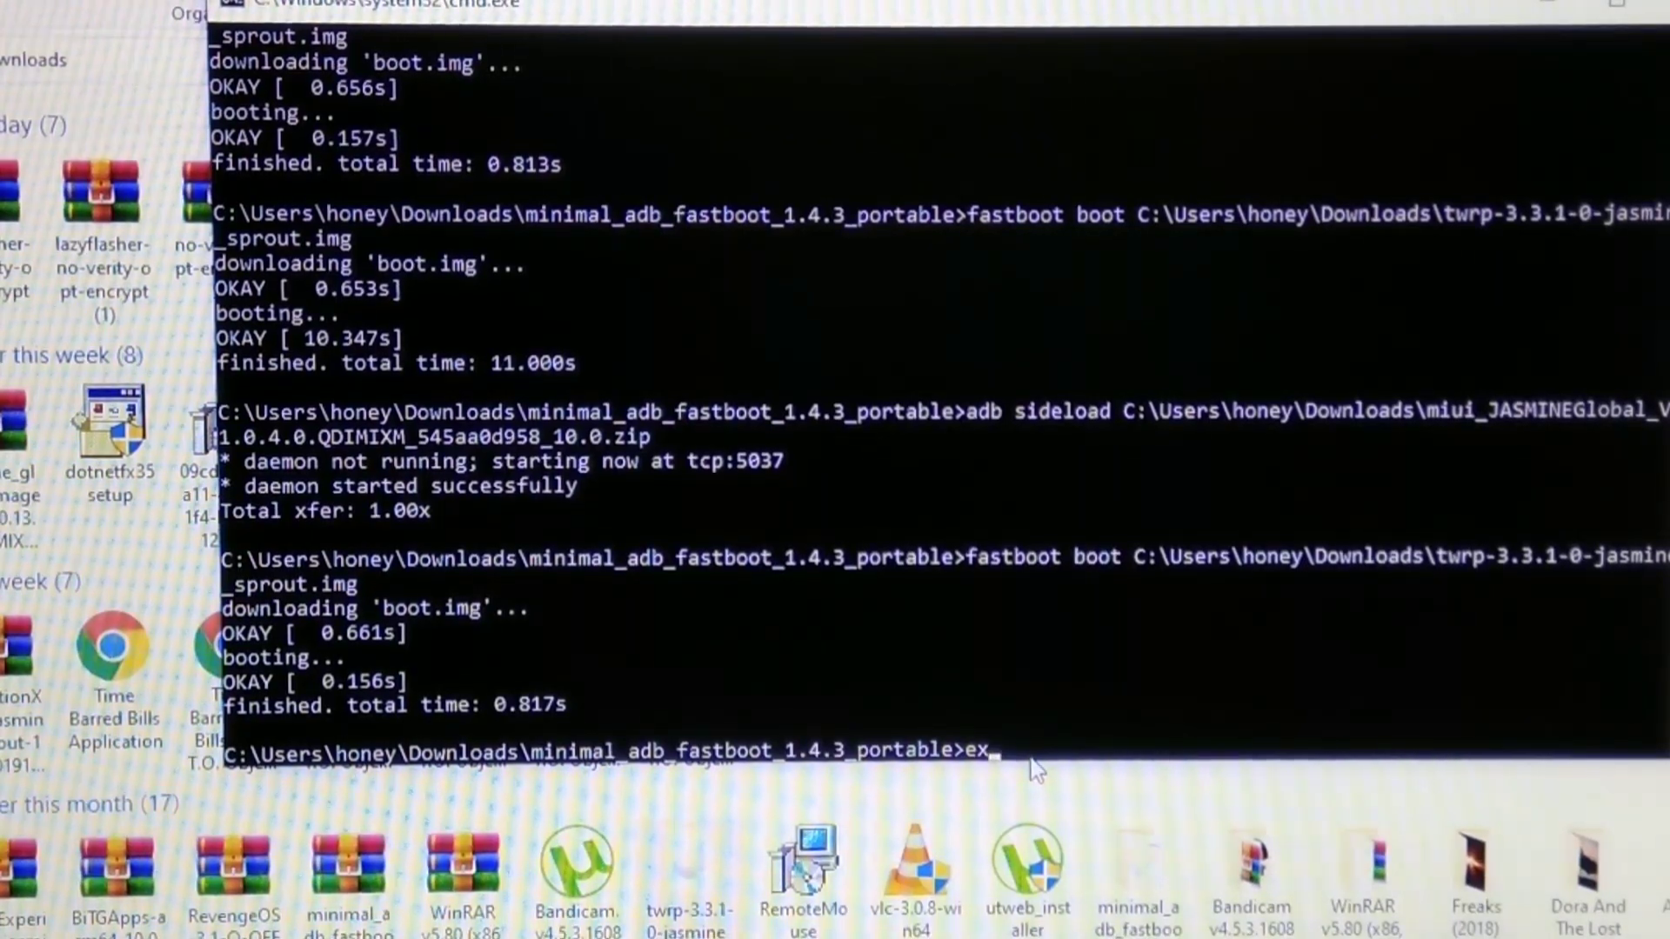
text(it)
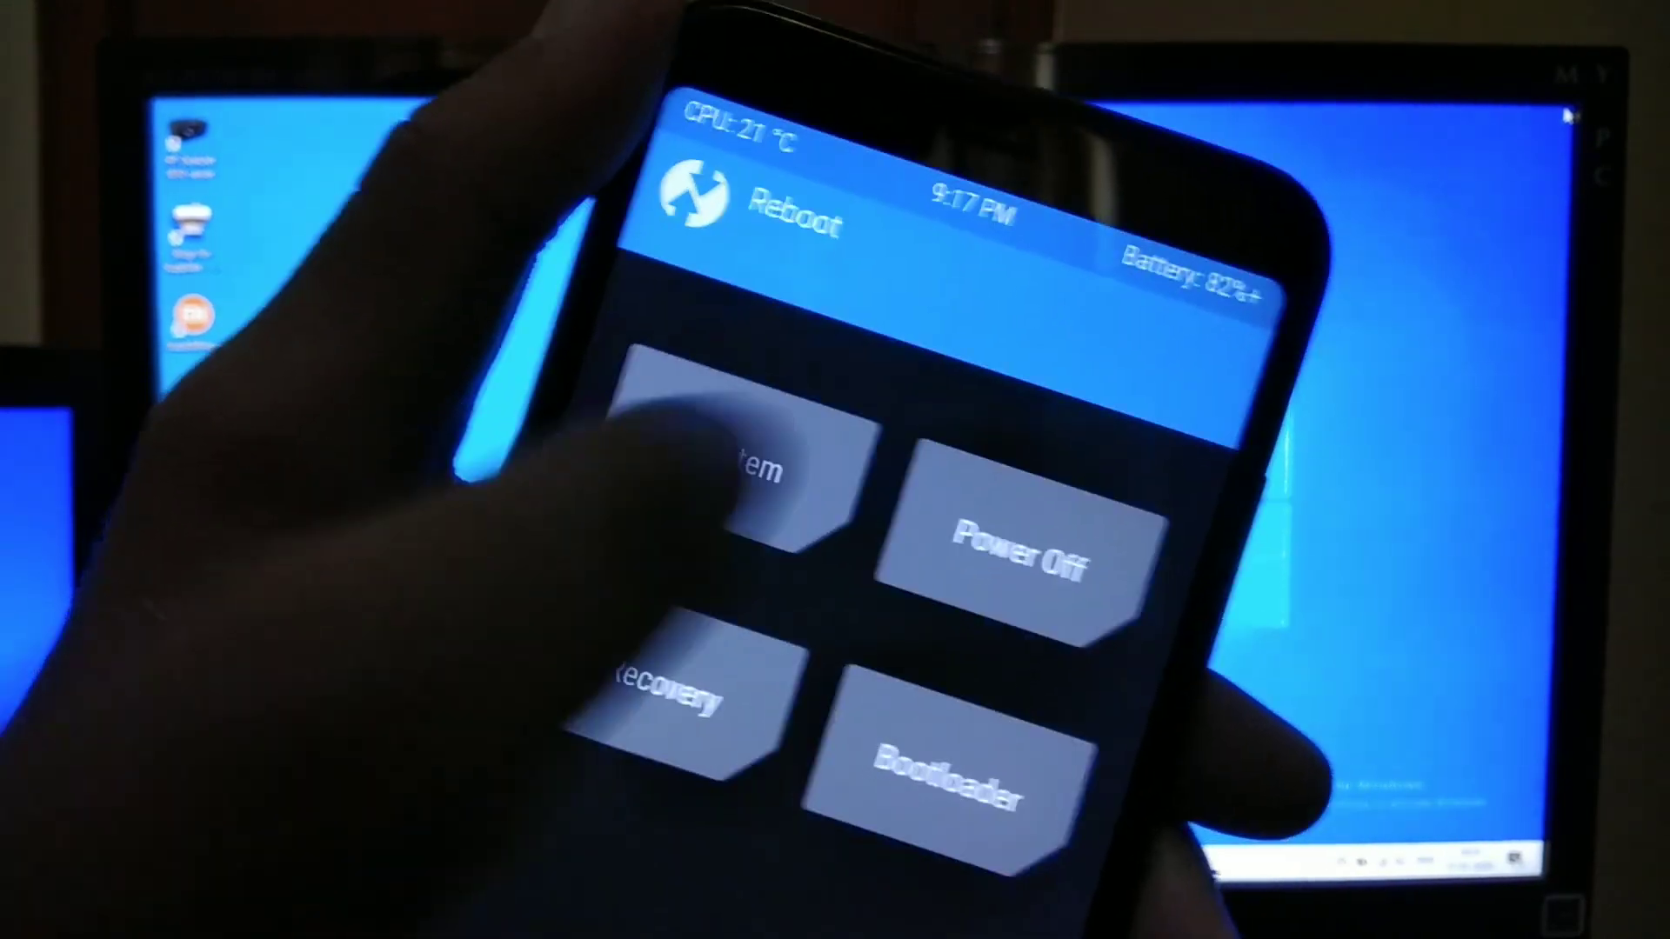
Reboot from TWRP into Android 10, start the setup wizard, and skip network connection
click(745, 474)
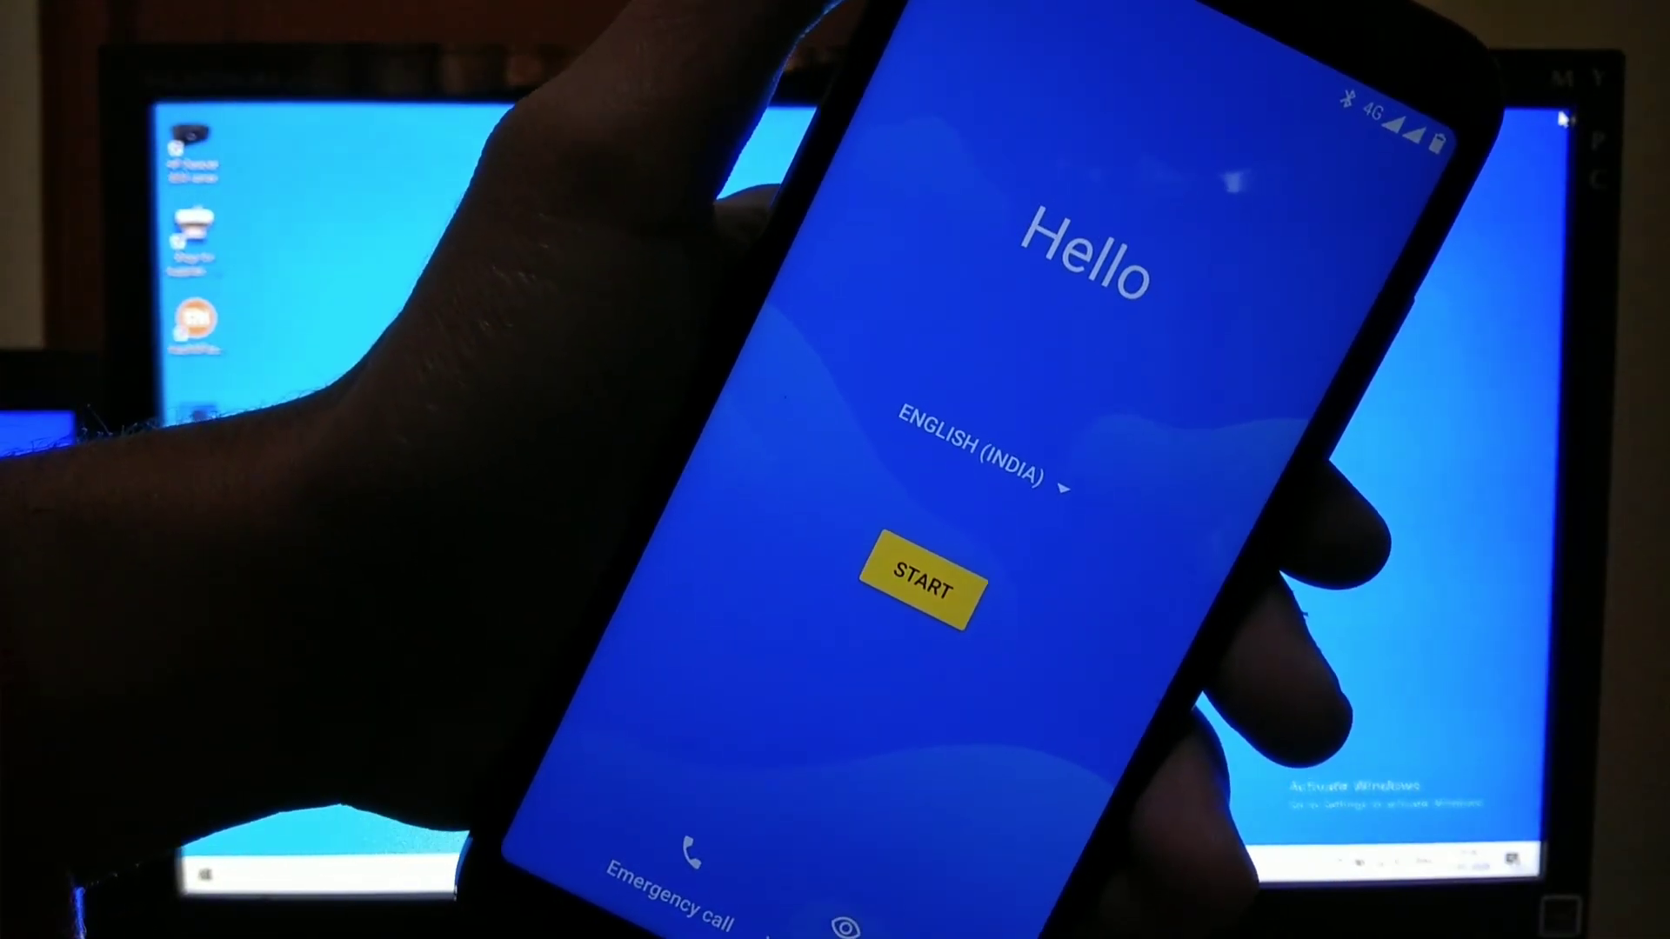
click(925, 591)
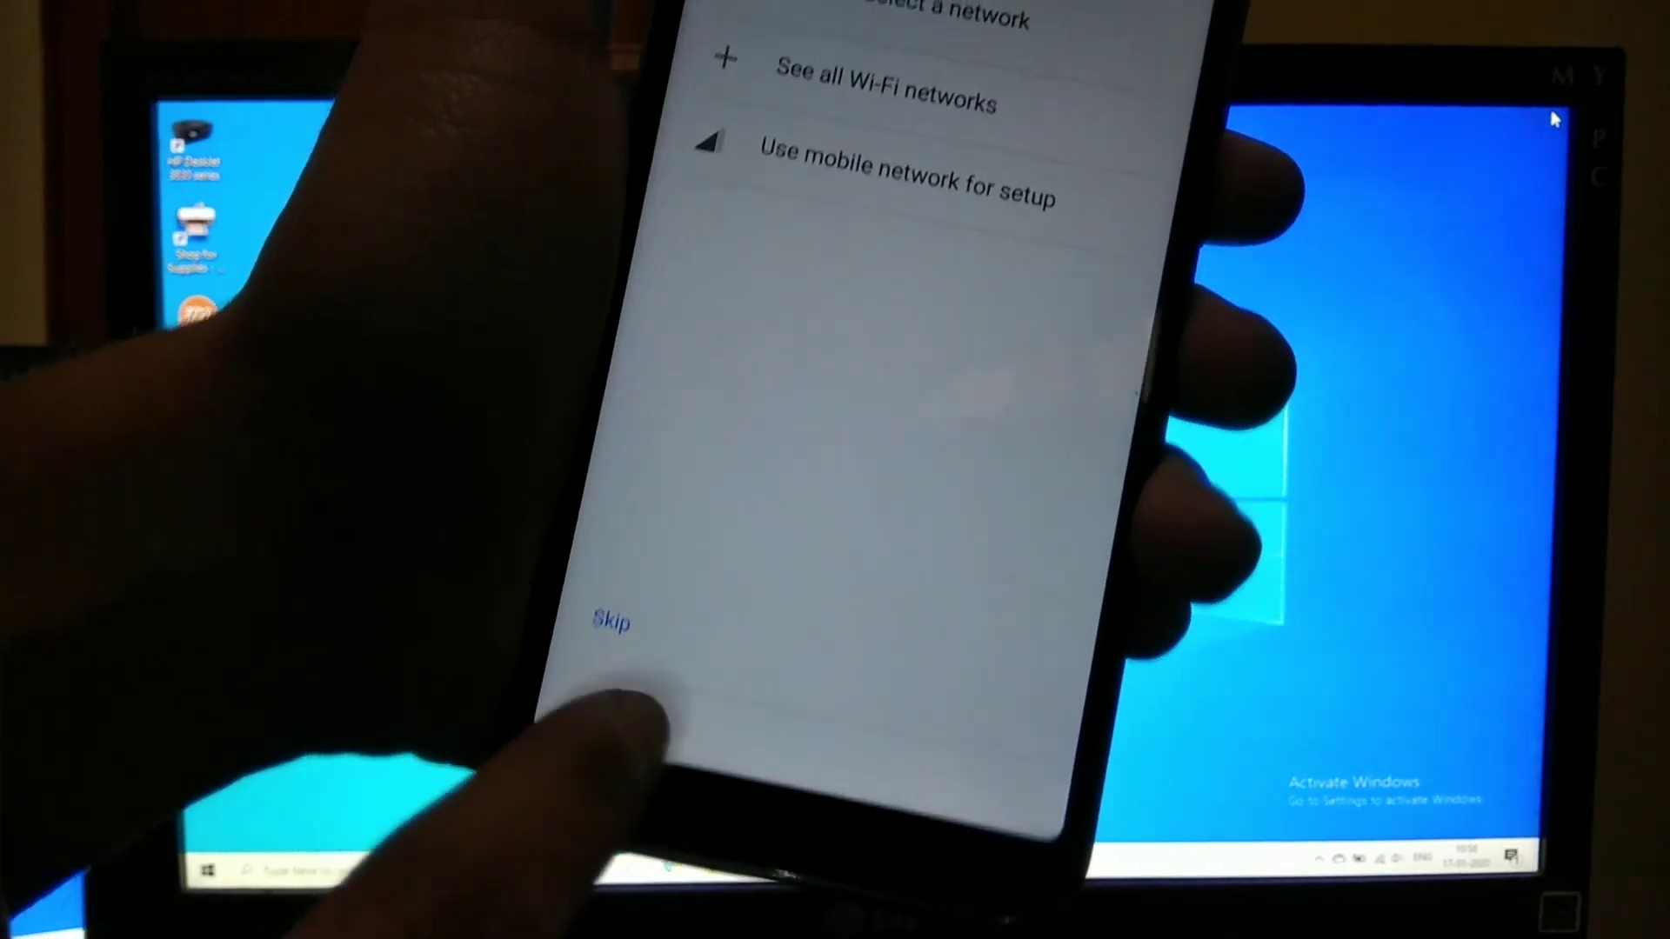
click(610, 624)
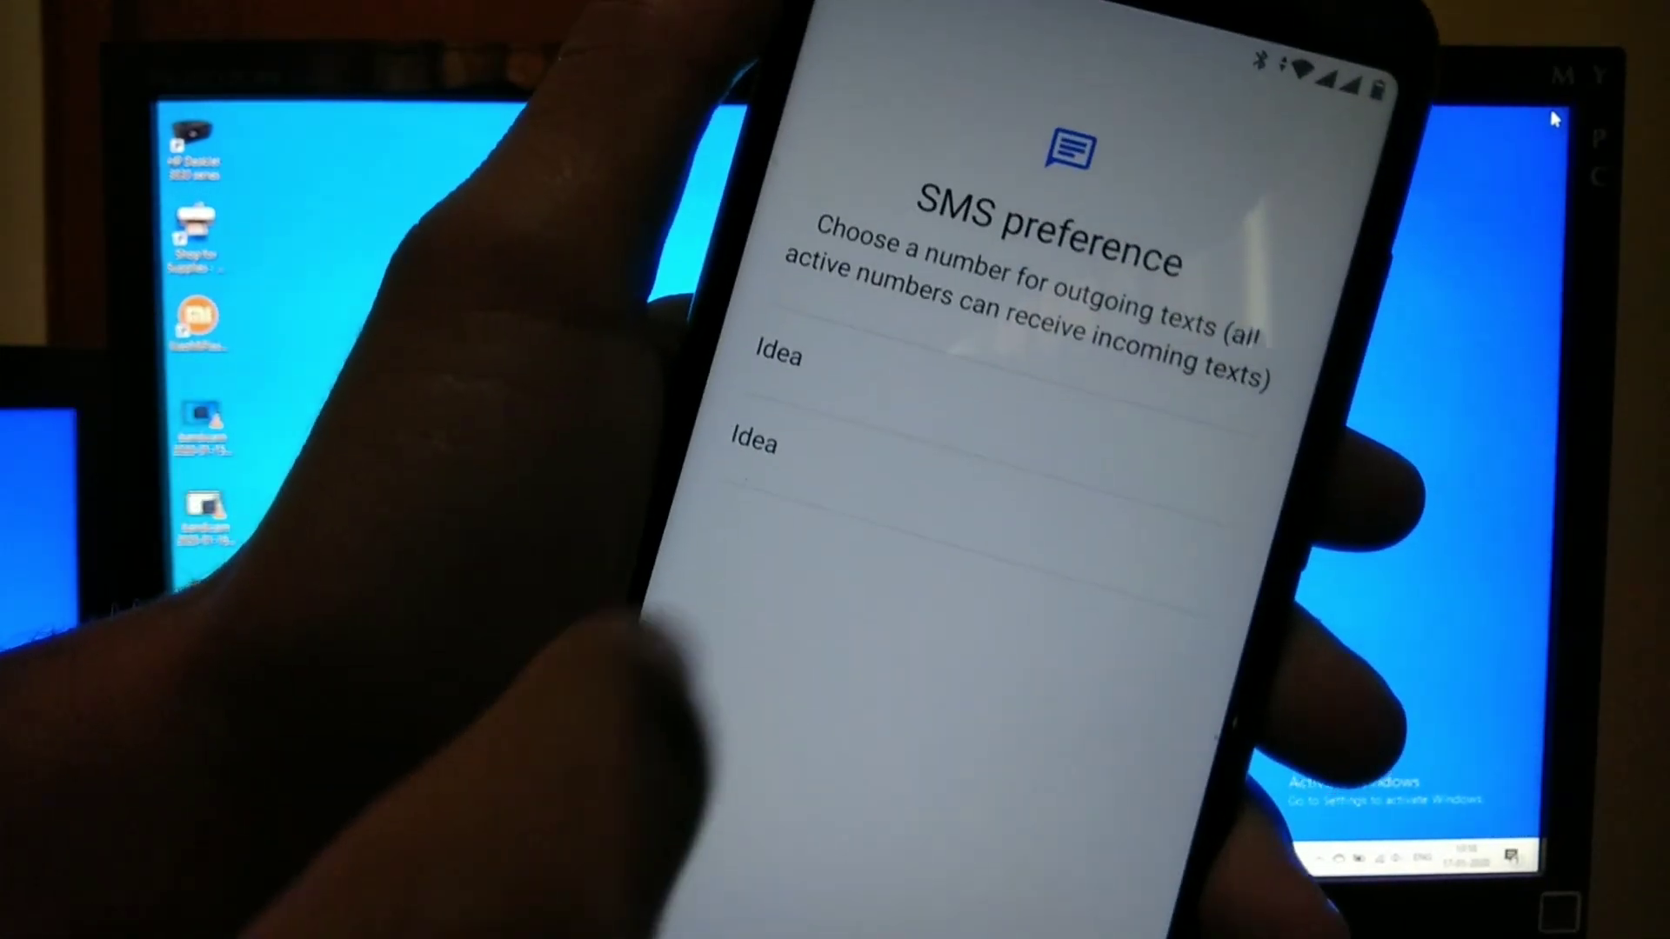